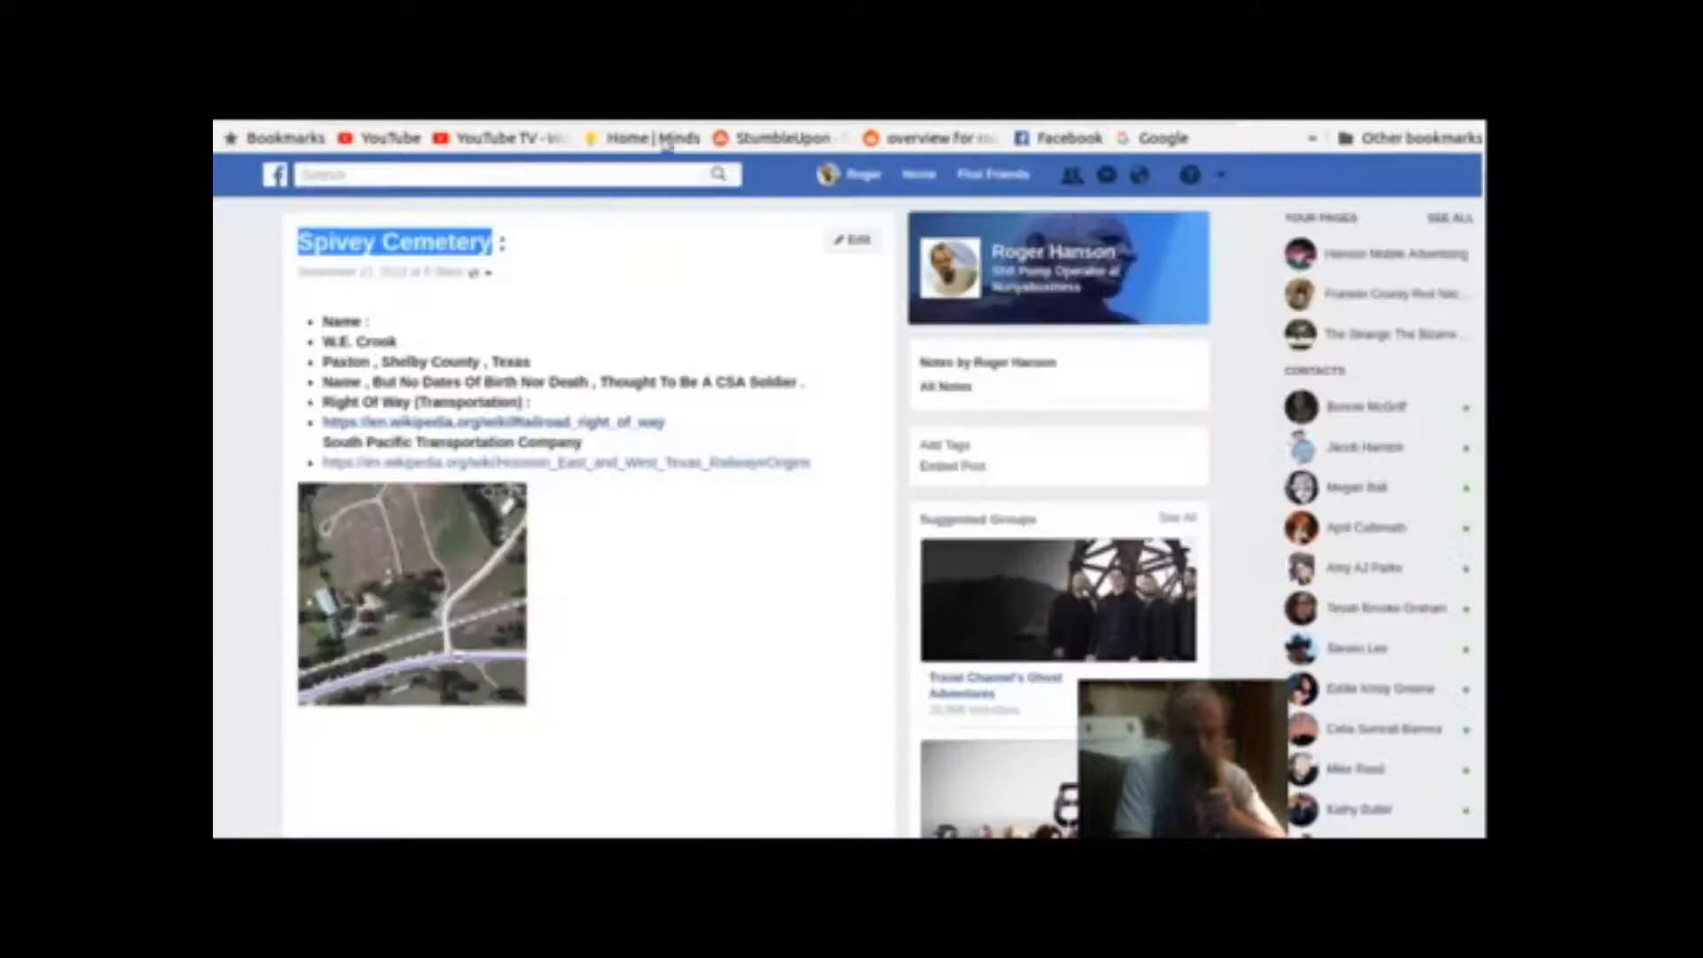
{"action": "mouse_move", "coordinate": [651, 280]}
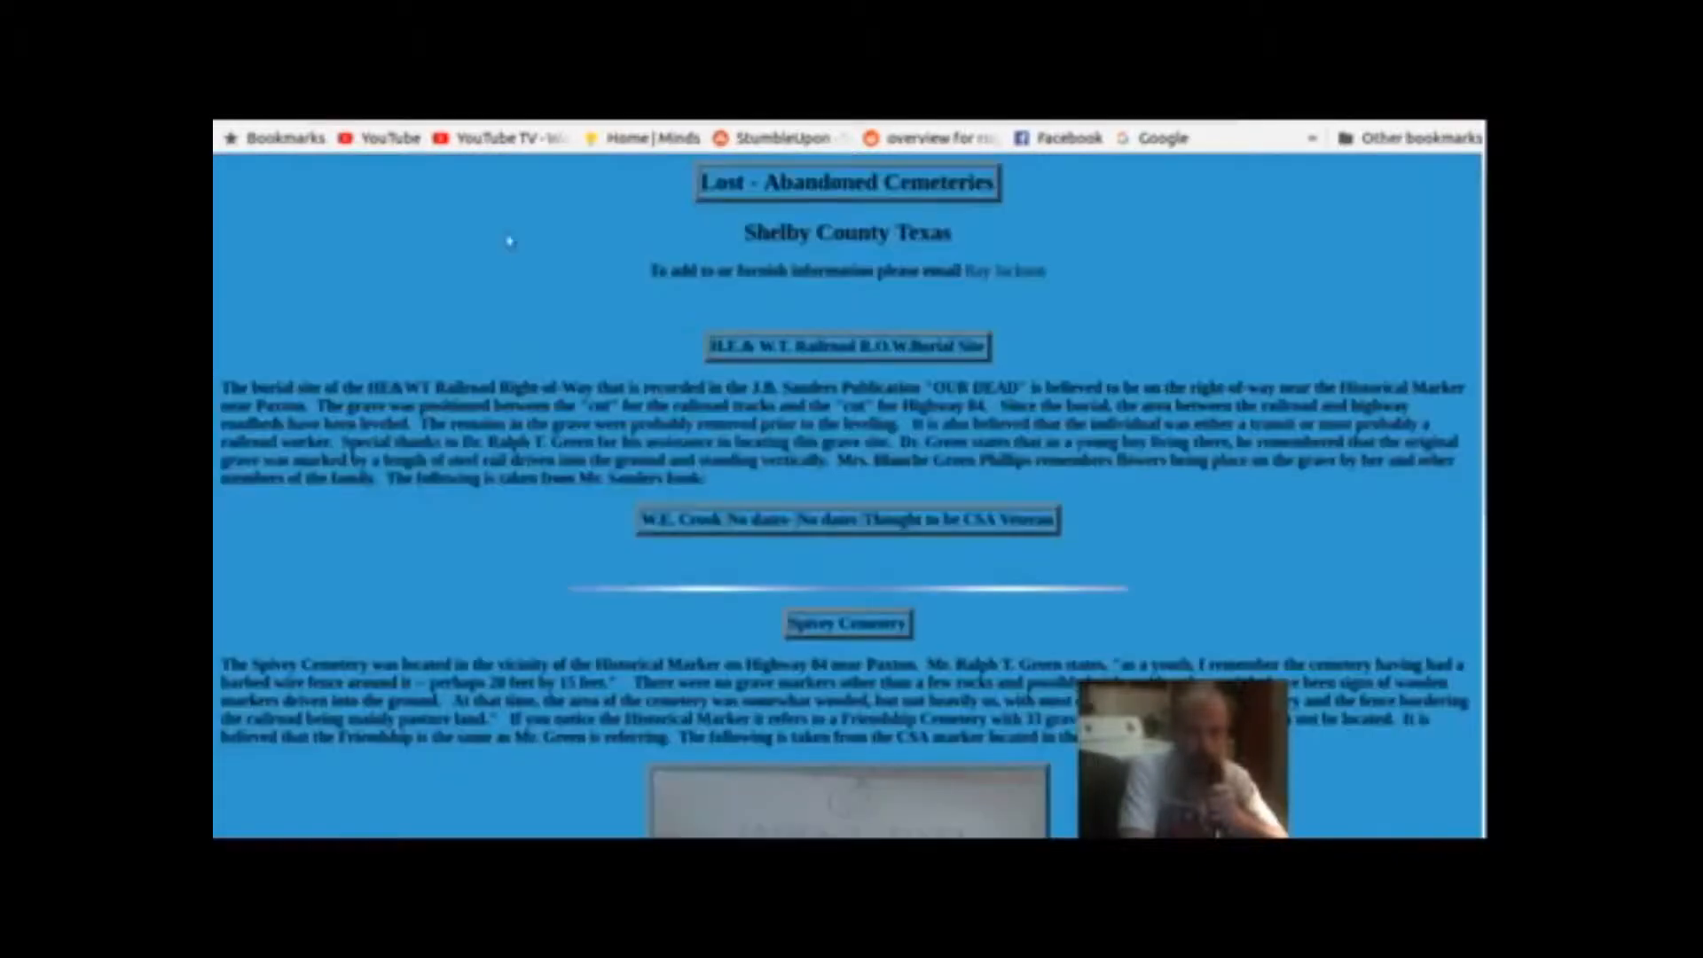
{"action": "mouse_move", "coordinate": [525, 281]}
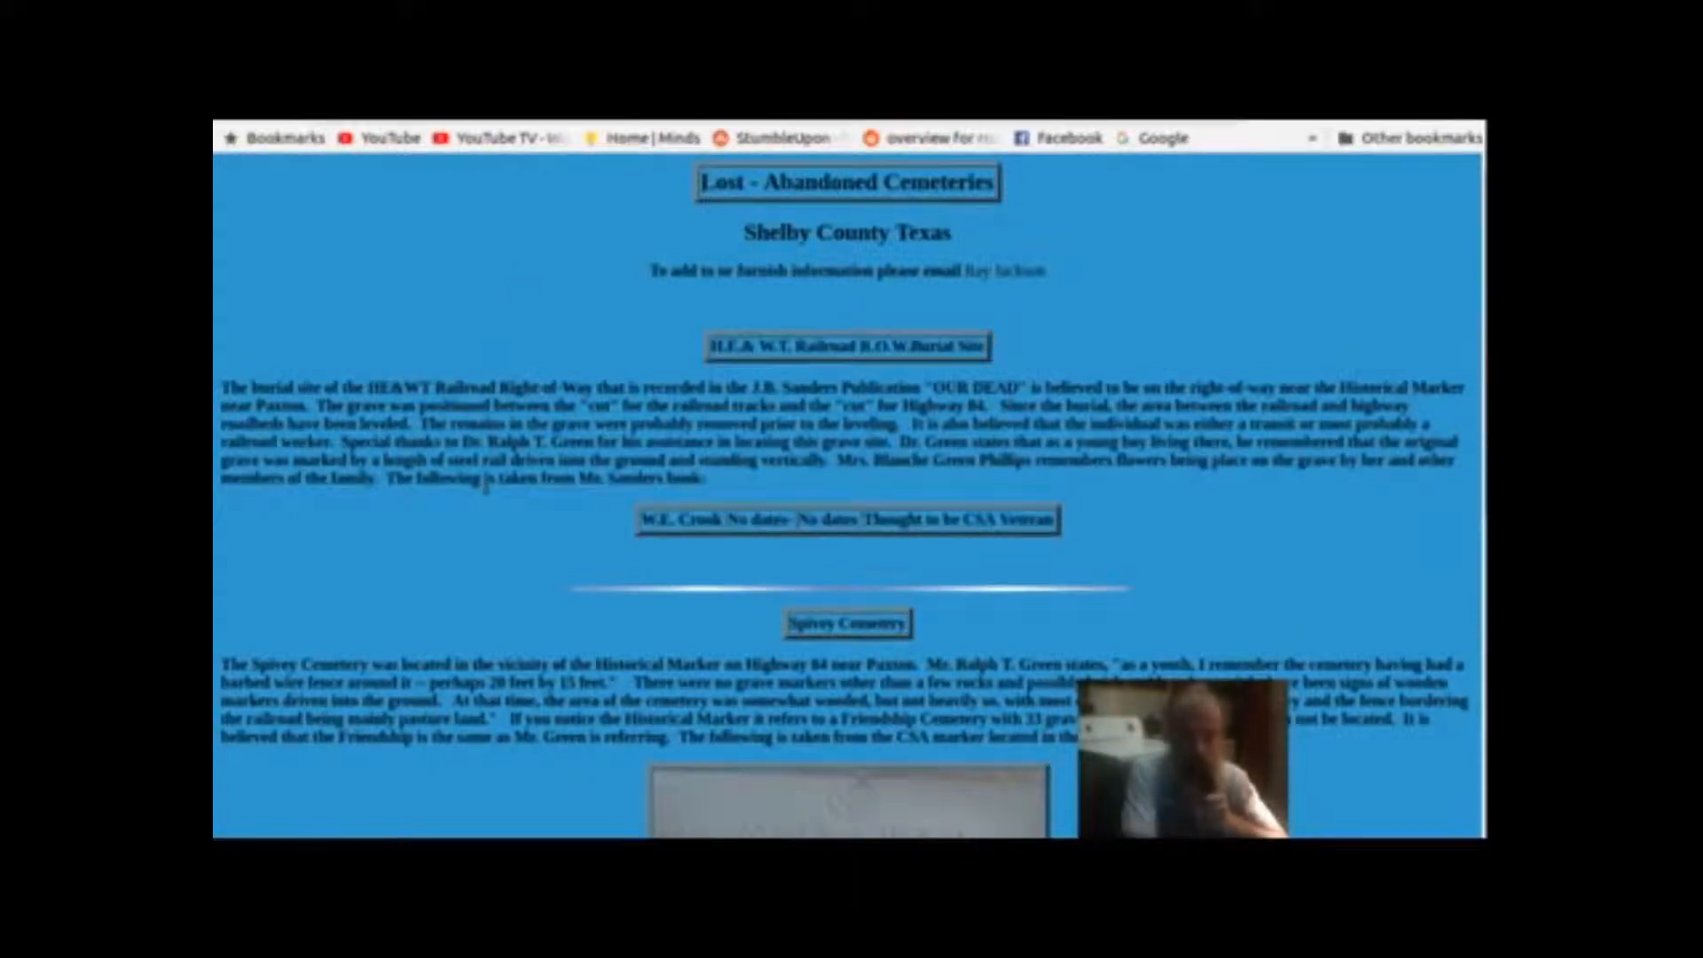
Scroll the cemeteries page down to the Spivey Cemetery section and James J. Spivey gravestone photo.
{"action": "scroll", "scroll_direction": "down", "scroll_amount": 3}
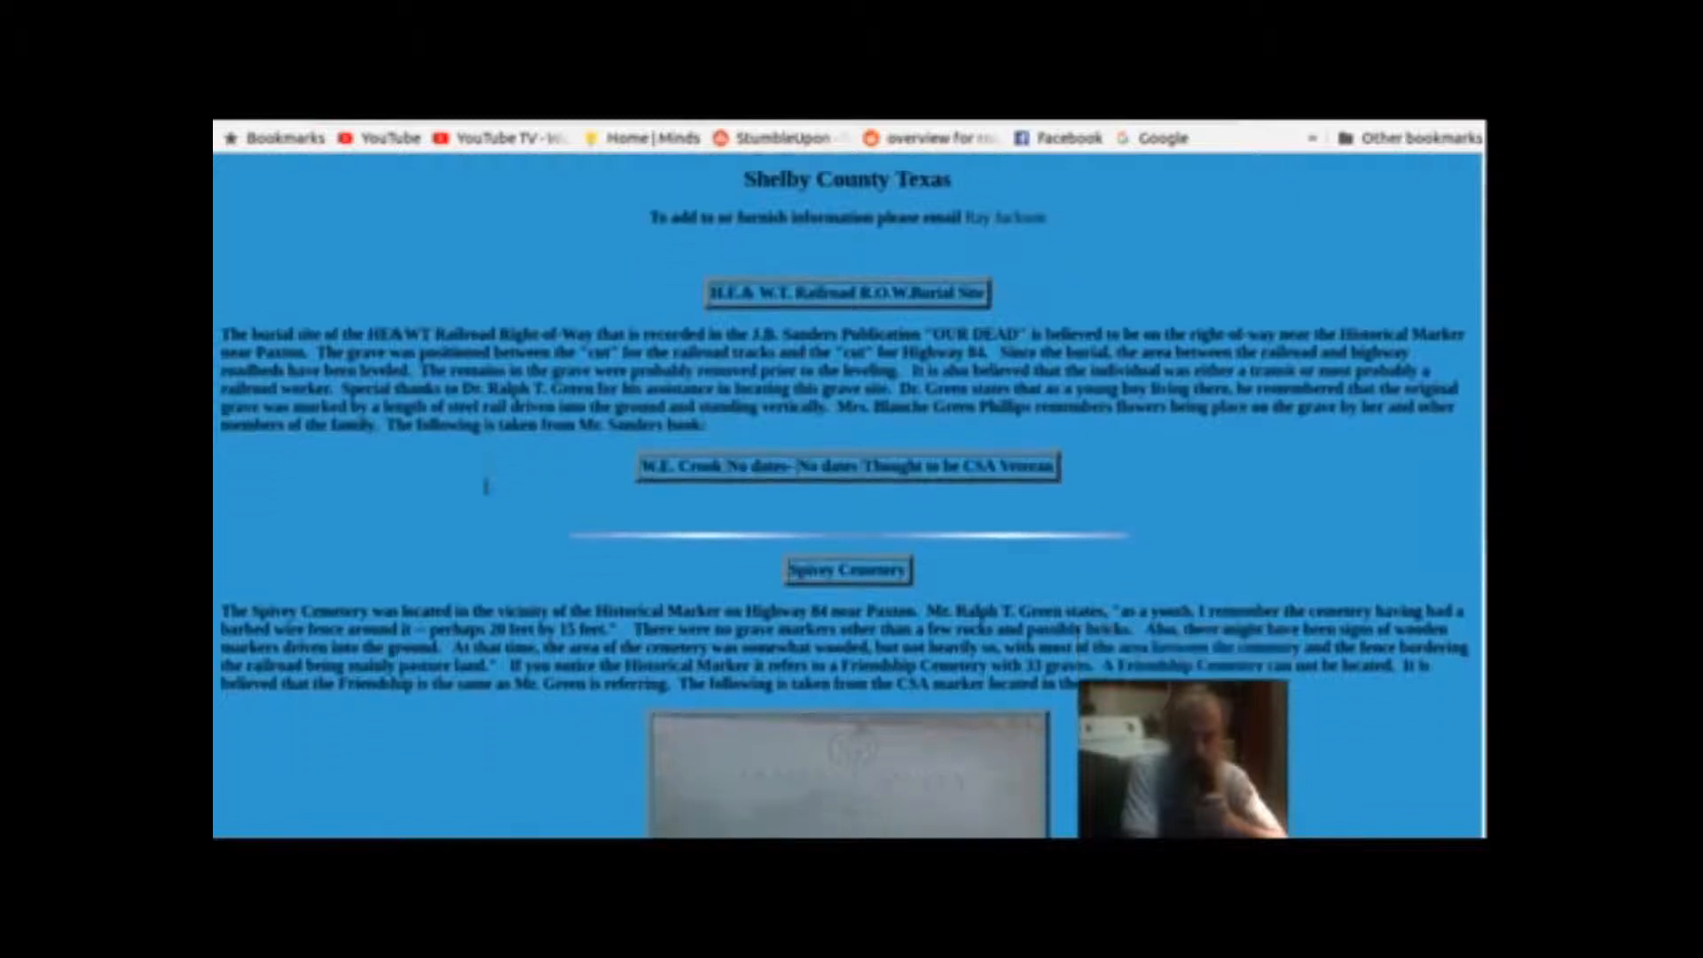
{"action": "mouse_move", "coordinate": [486, 491]}
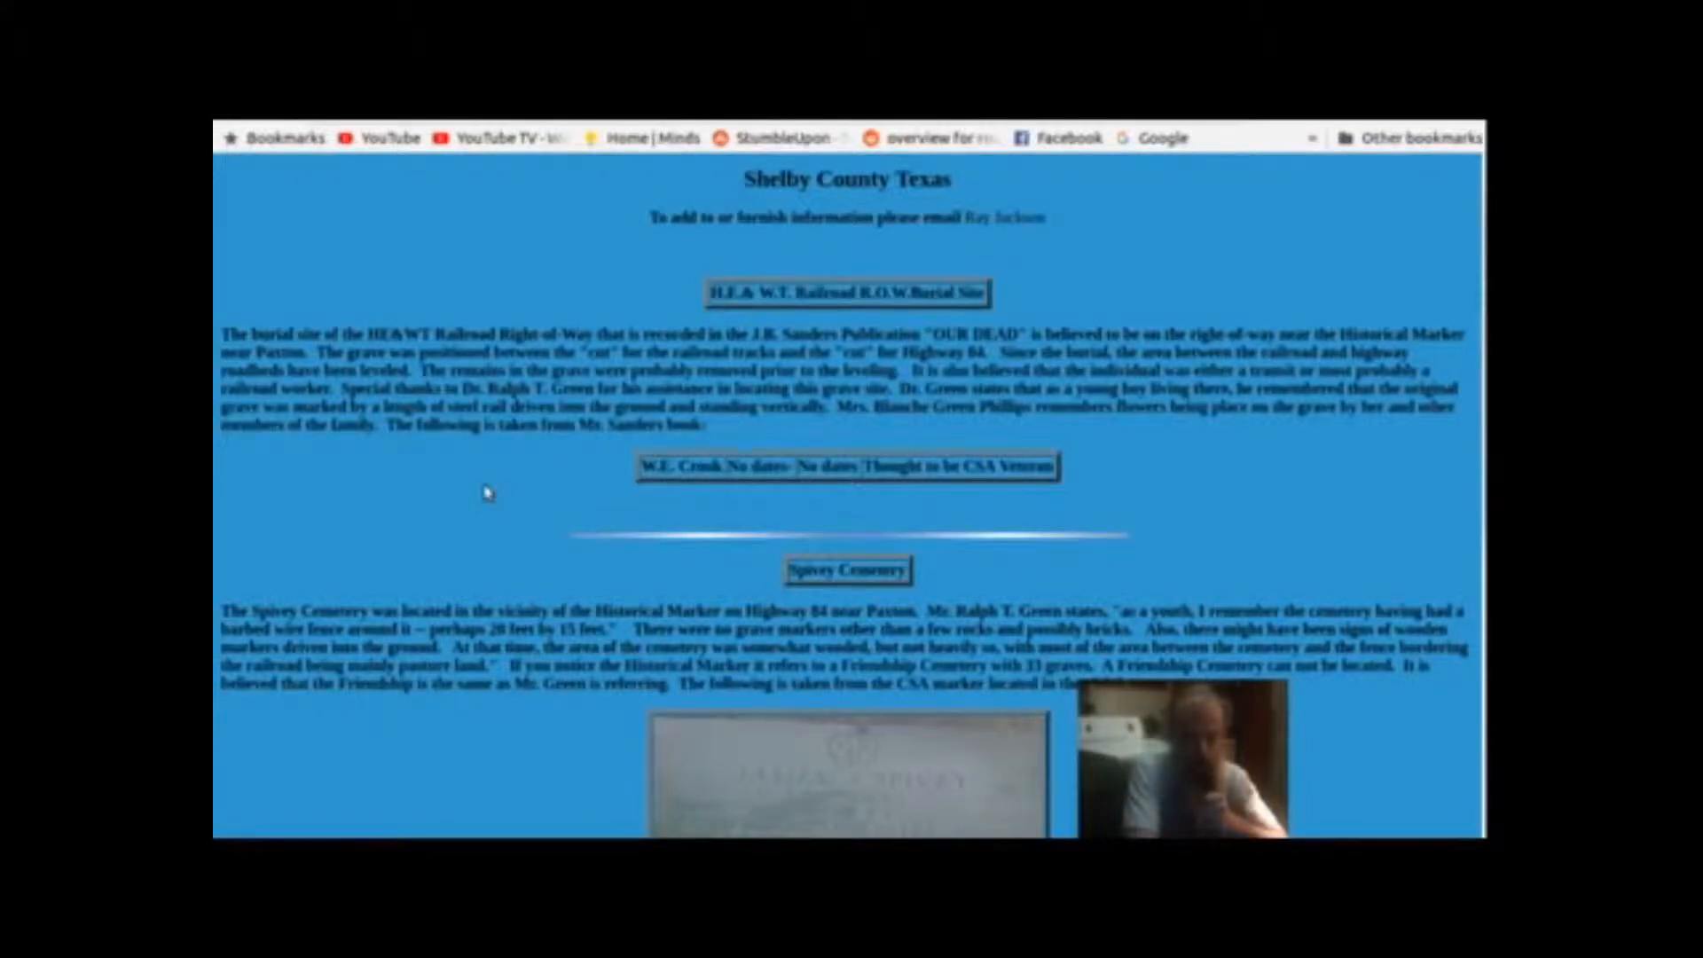
{"action": "scroll", "scroll_direction": "down", "scroll_amount": 3}
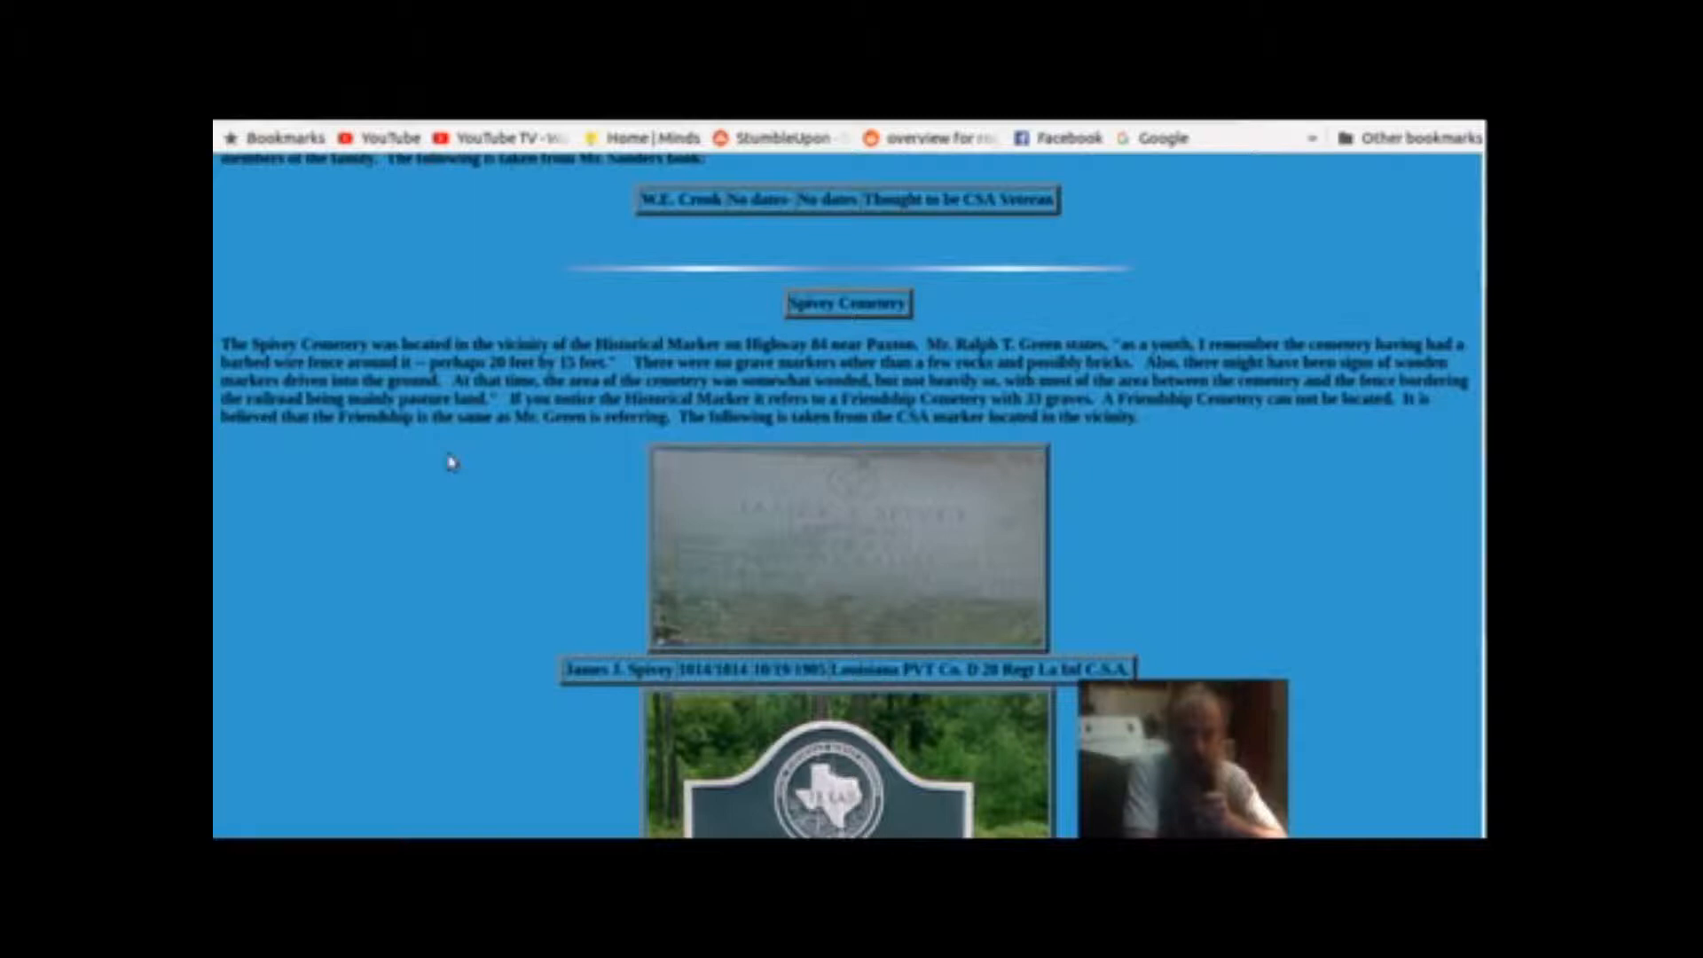
Scroll down until the Spivey Texas historical marker text is fully readable.
{"action": "scroll", "scroll_direction": "down", "scroll_amount": 3}
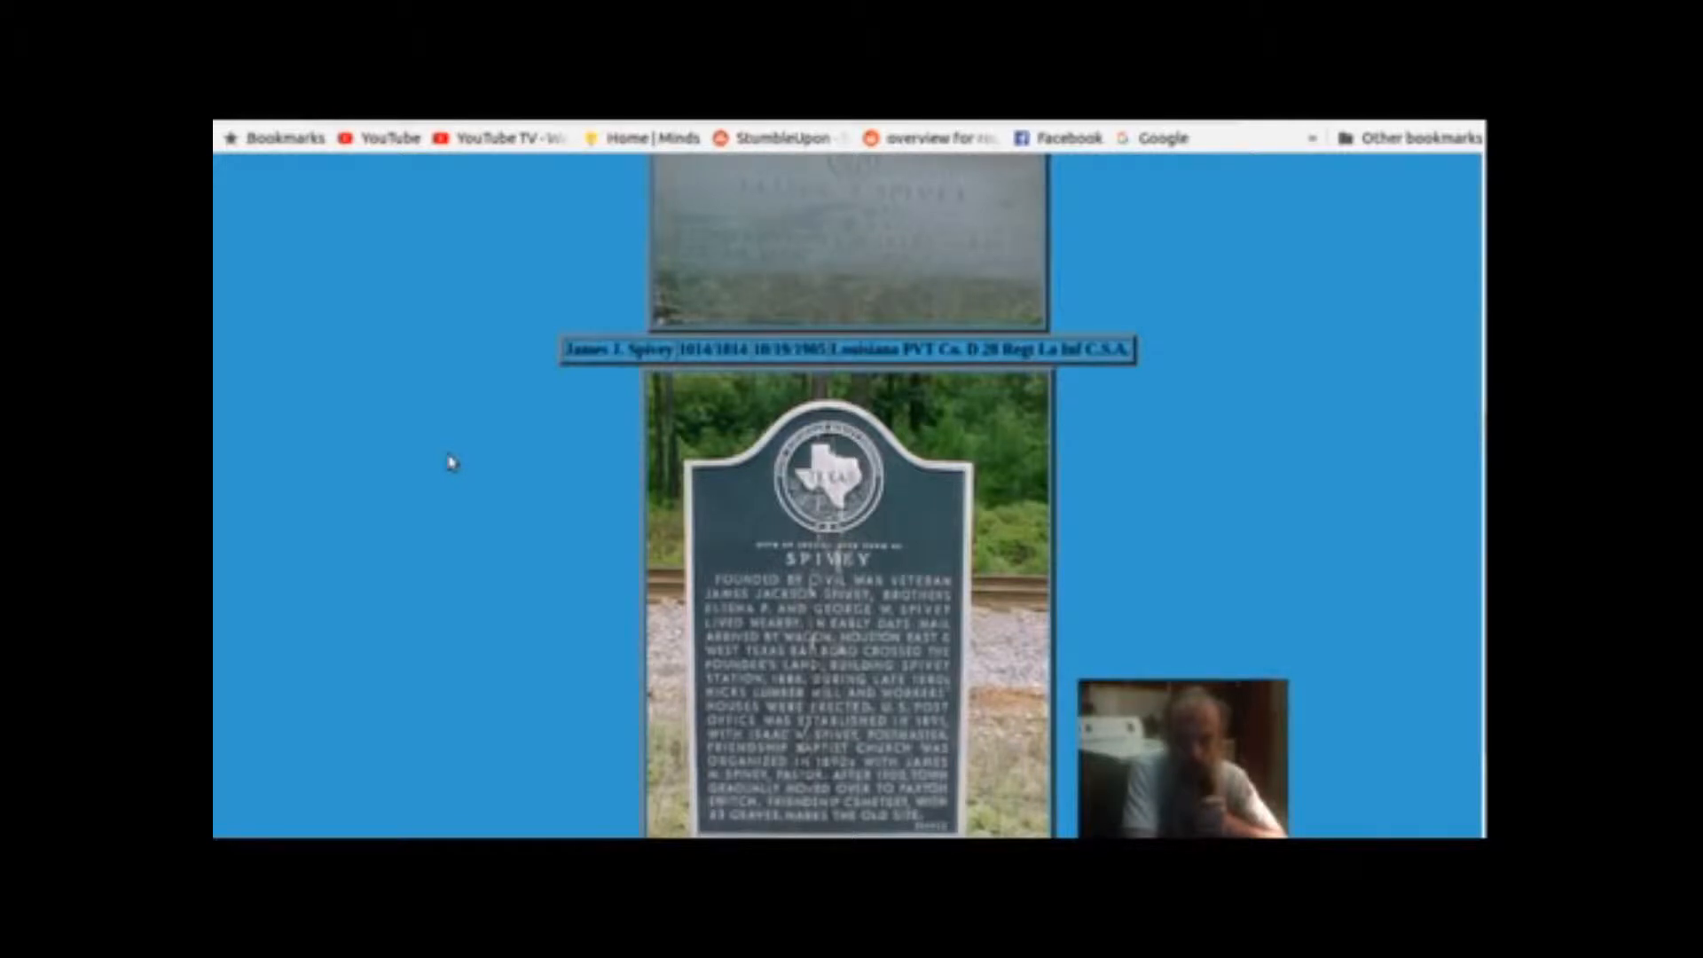
Scroll to the James J. Spivey caption with the whole historical marker photo, base included.
{"action": "scroll", "scroll_direction": "down", "scroll_amount": 3}
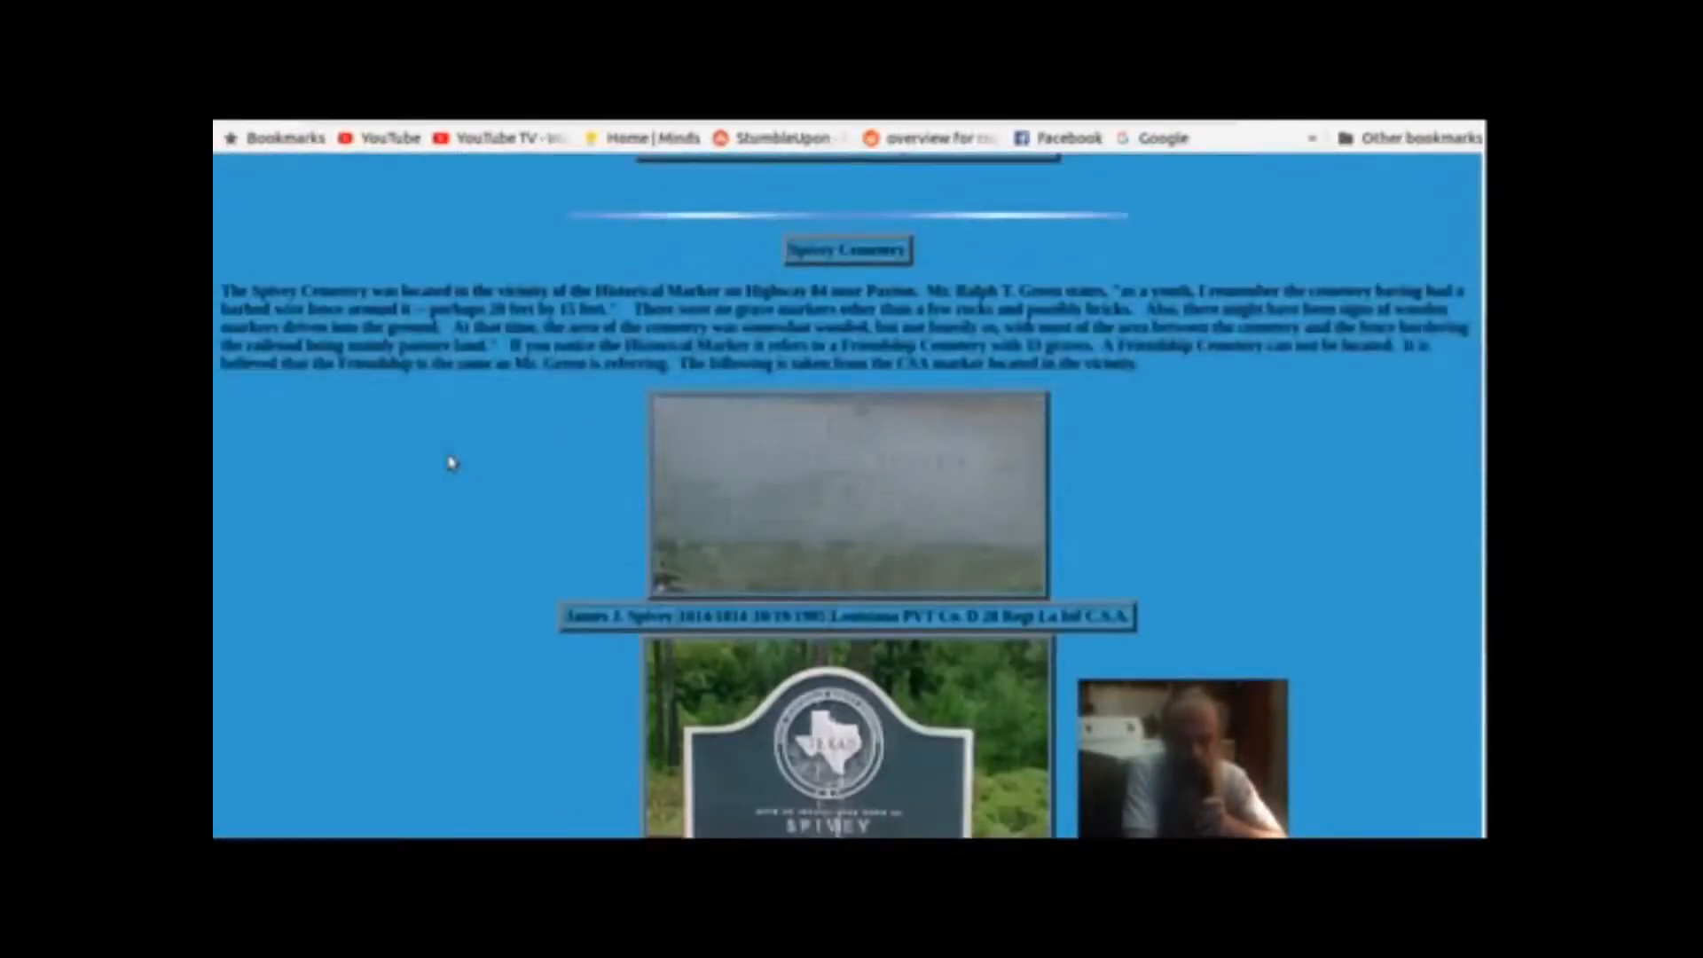
{"action": "scroll", "scroll_direction": "down", "scroll_amount": 3}
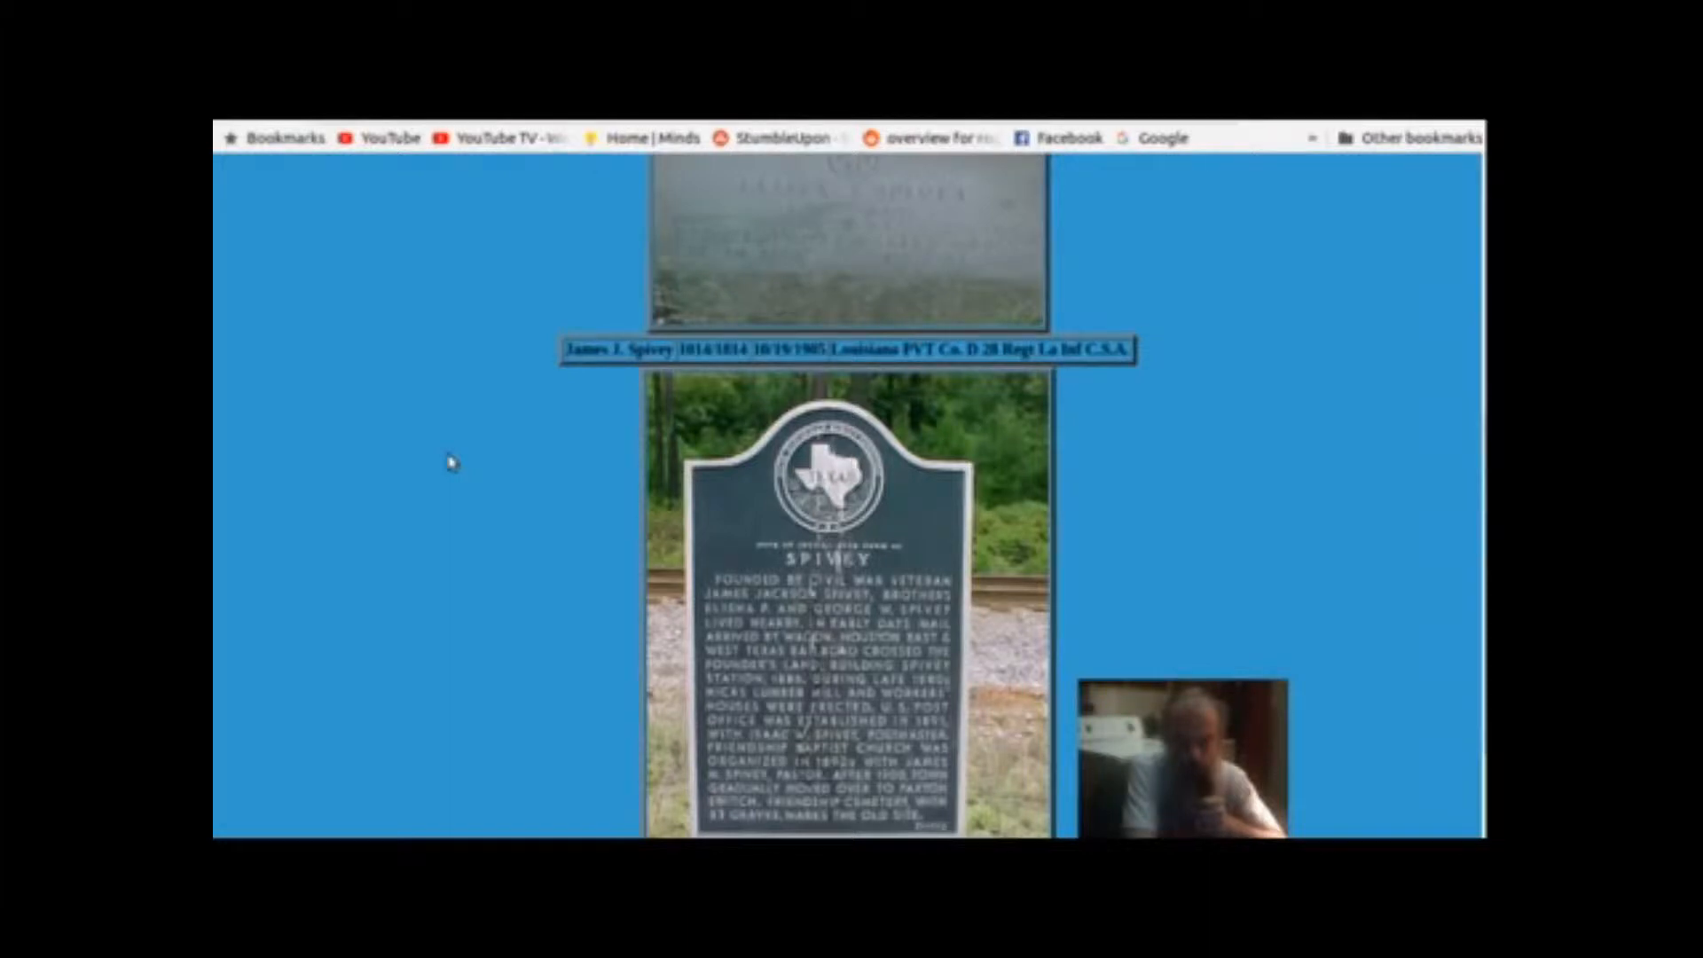
{"action": "scroll", "scroll_direction": "down", "scroll_amount": 3}
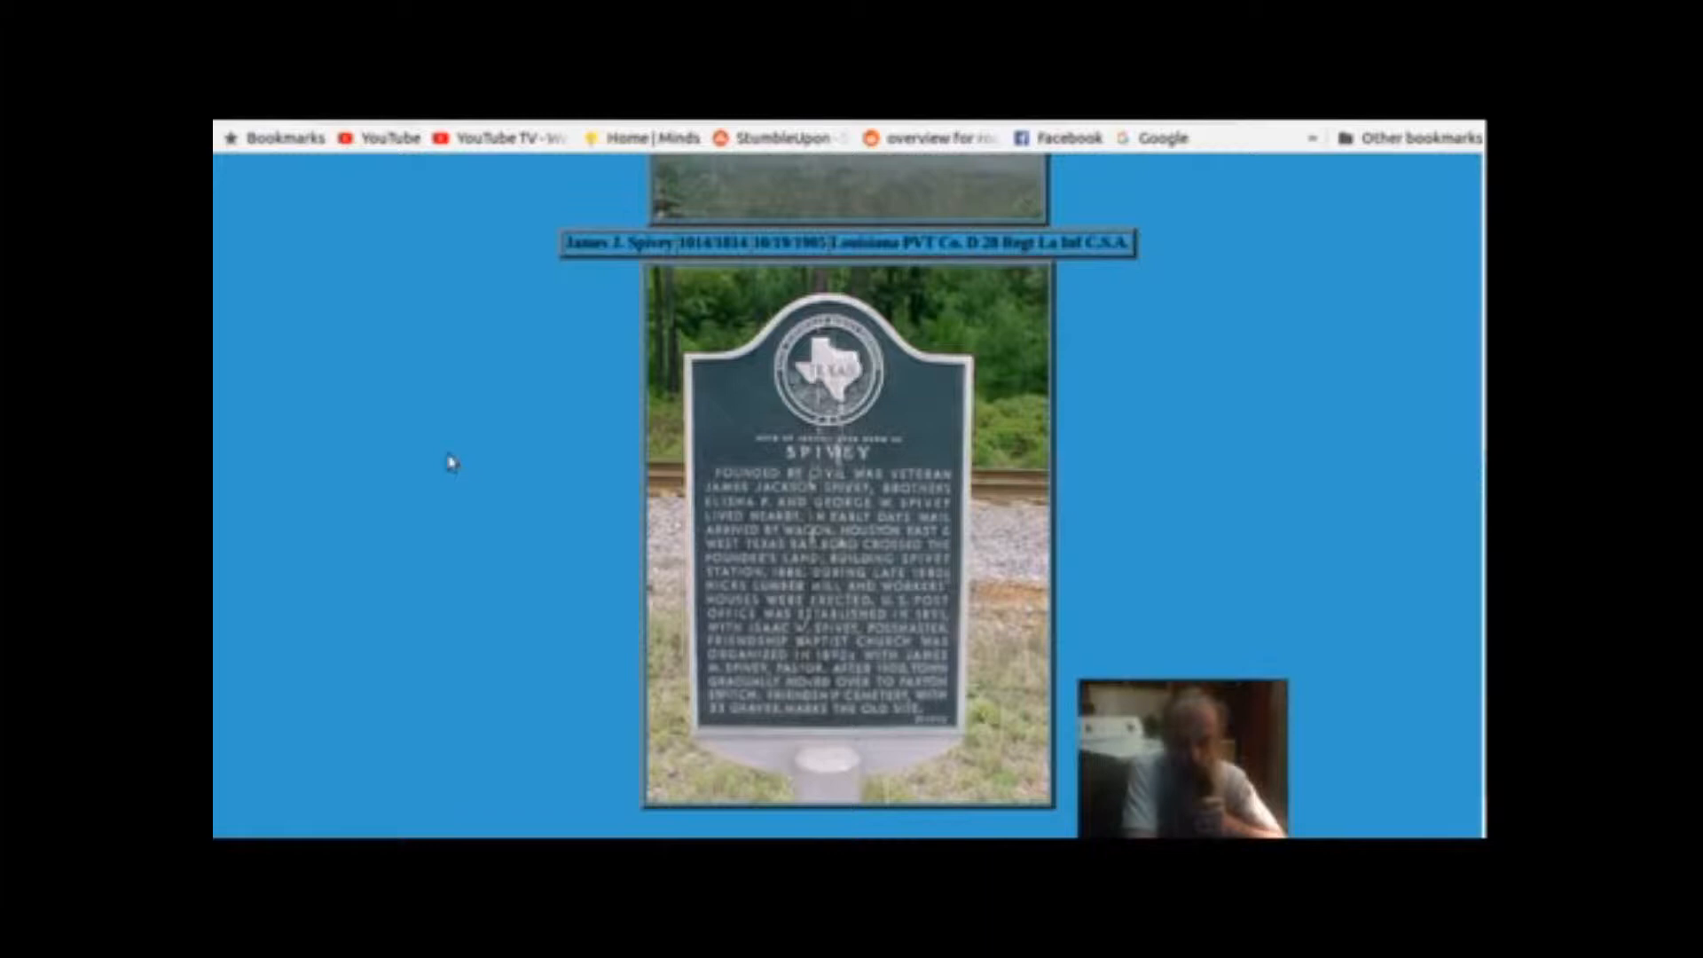
{"action": "mouse_move", "coordinate": [422, 480]}
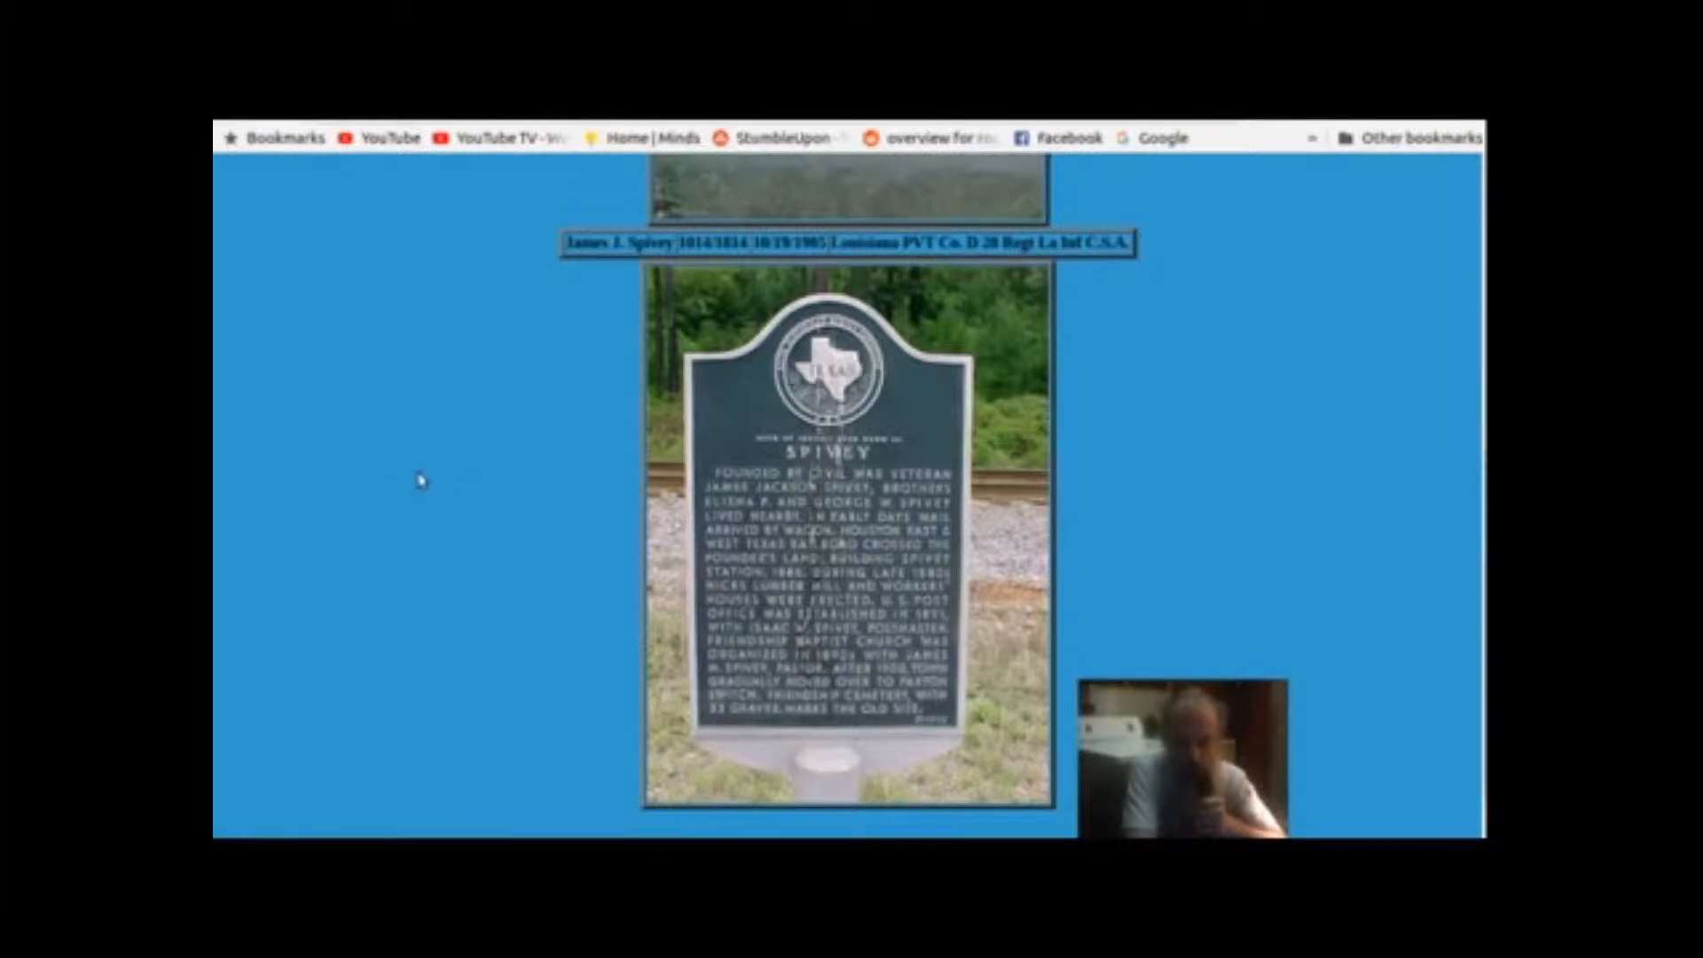
{"action": "scroll", "scroll_direction": "down", "scroll_amount": 3}
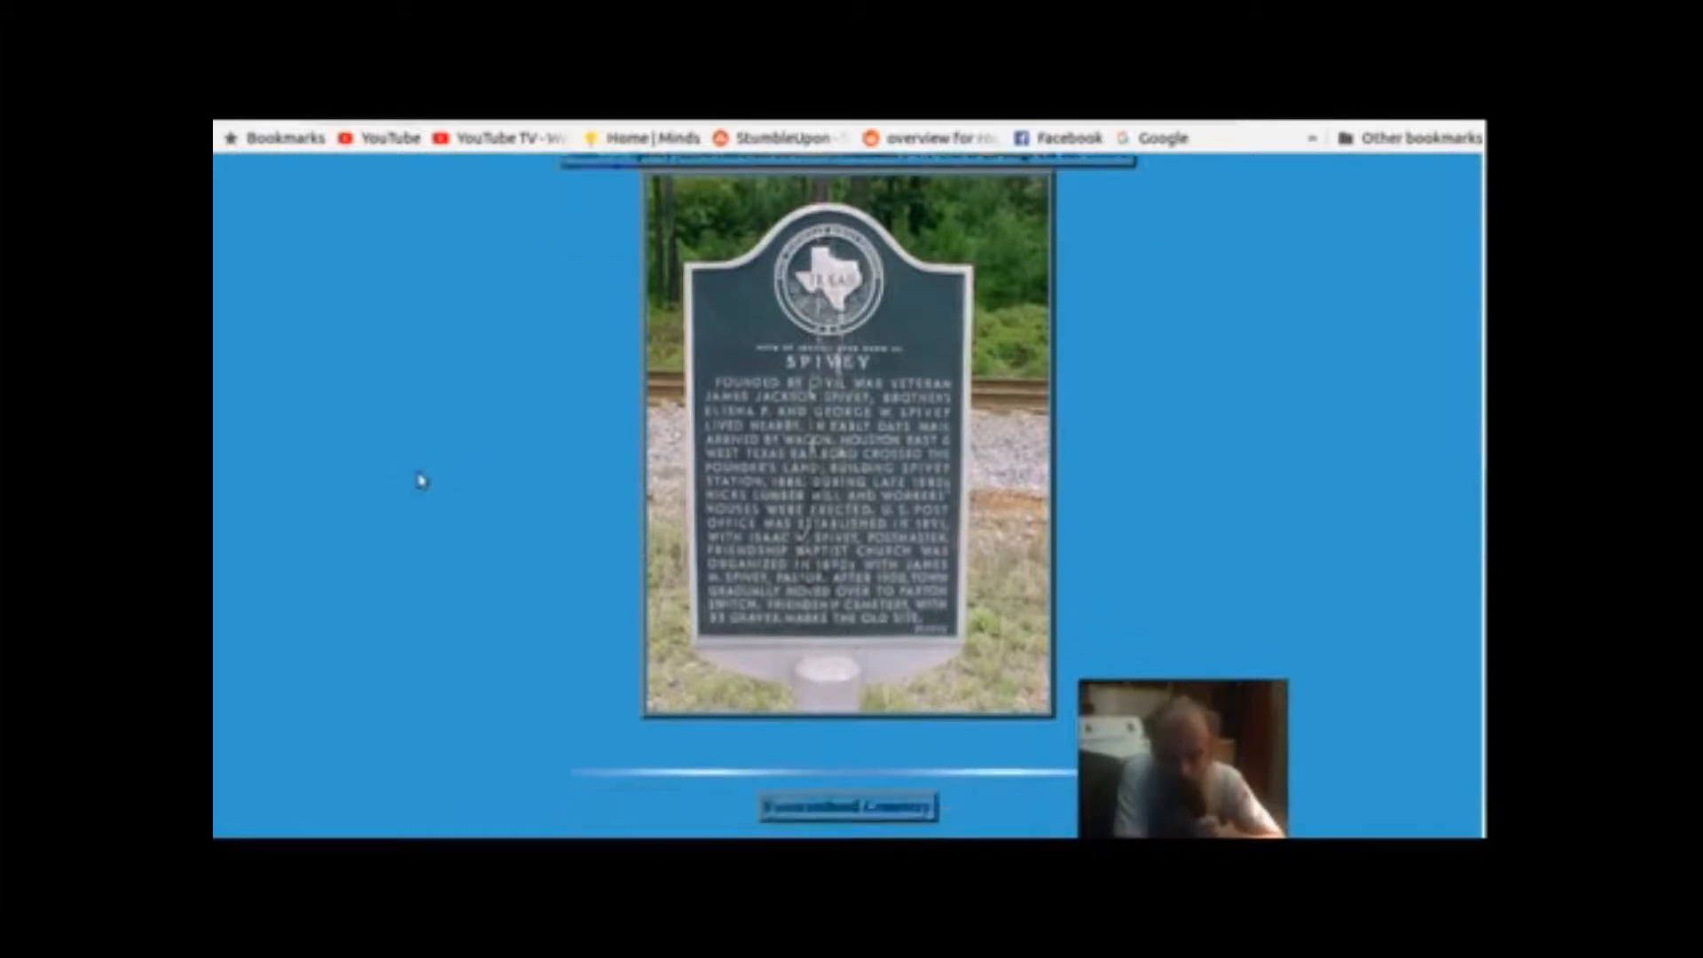
{"action": "scroll", "scroll_direction": "down", "scroll_amount": 3}
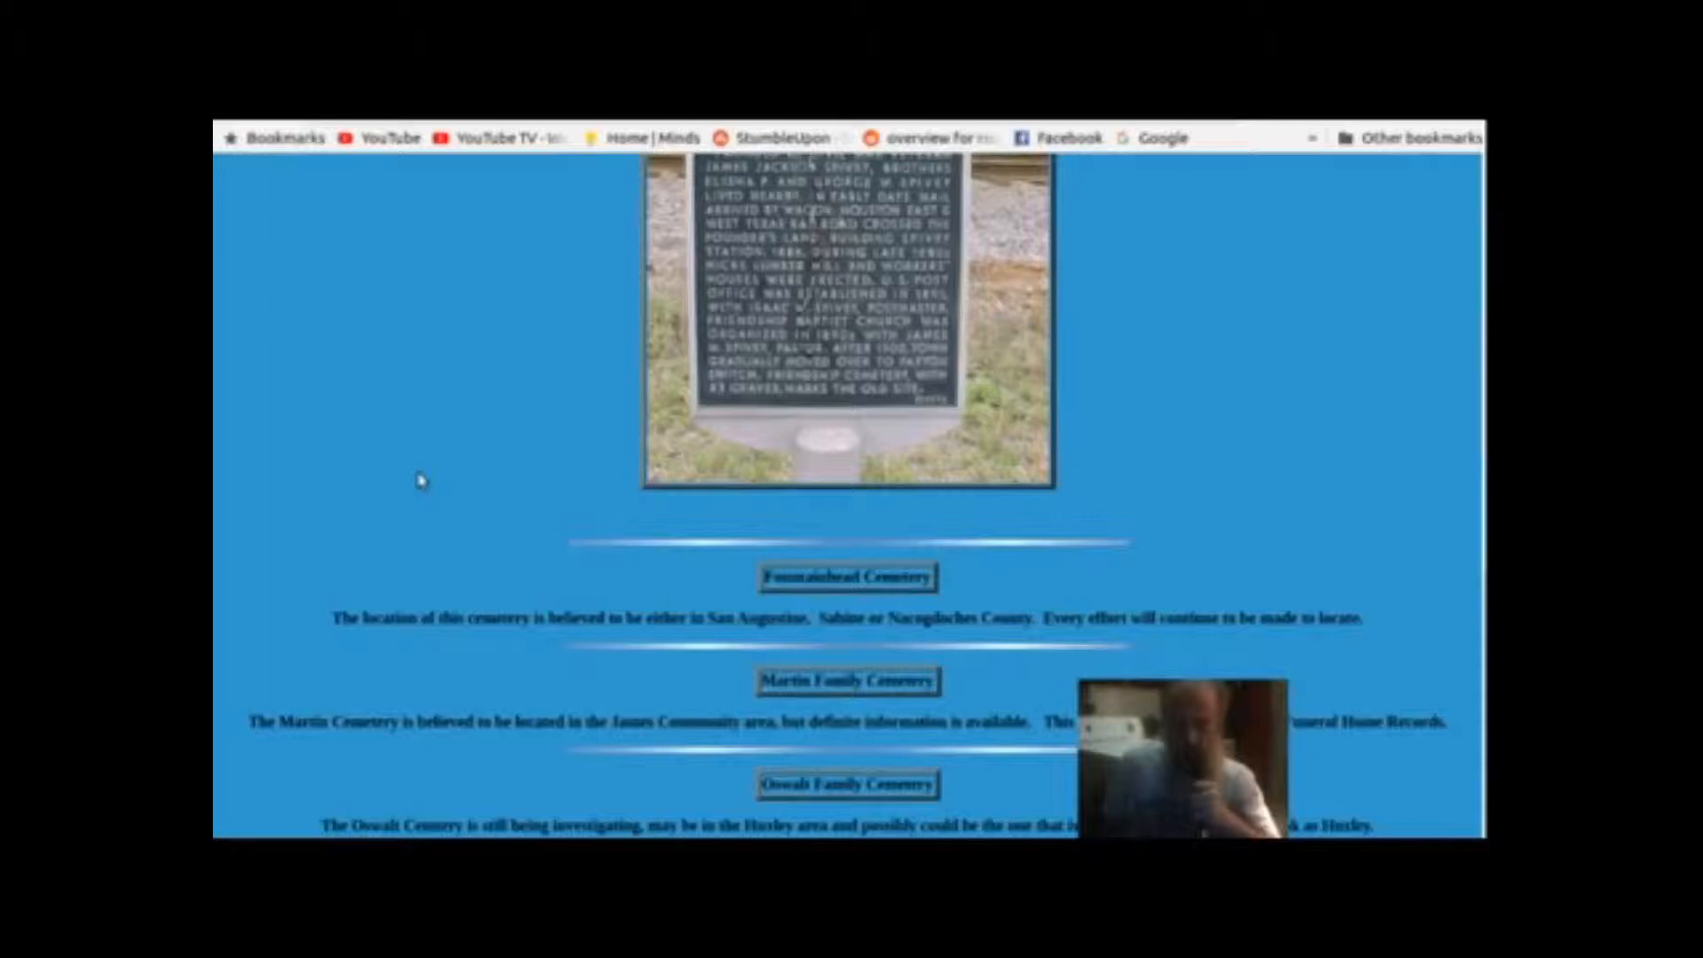
{"action": "scroll", "scroll_direction": "down", "scroll_amount": 3}
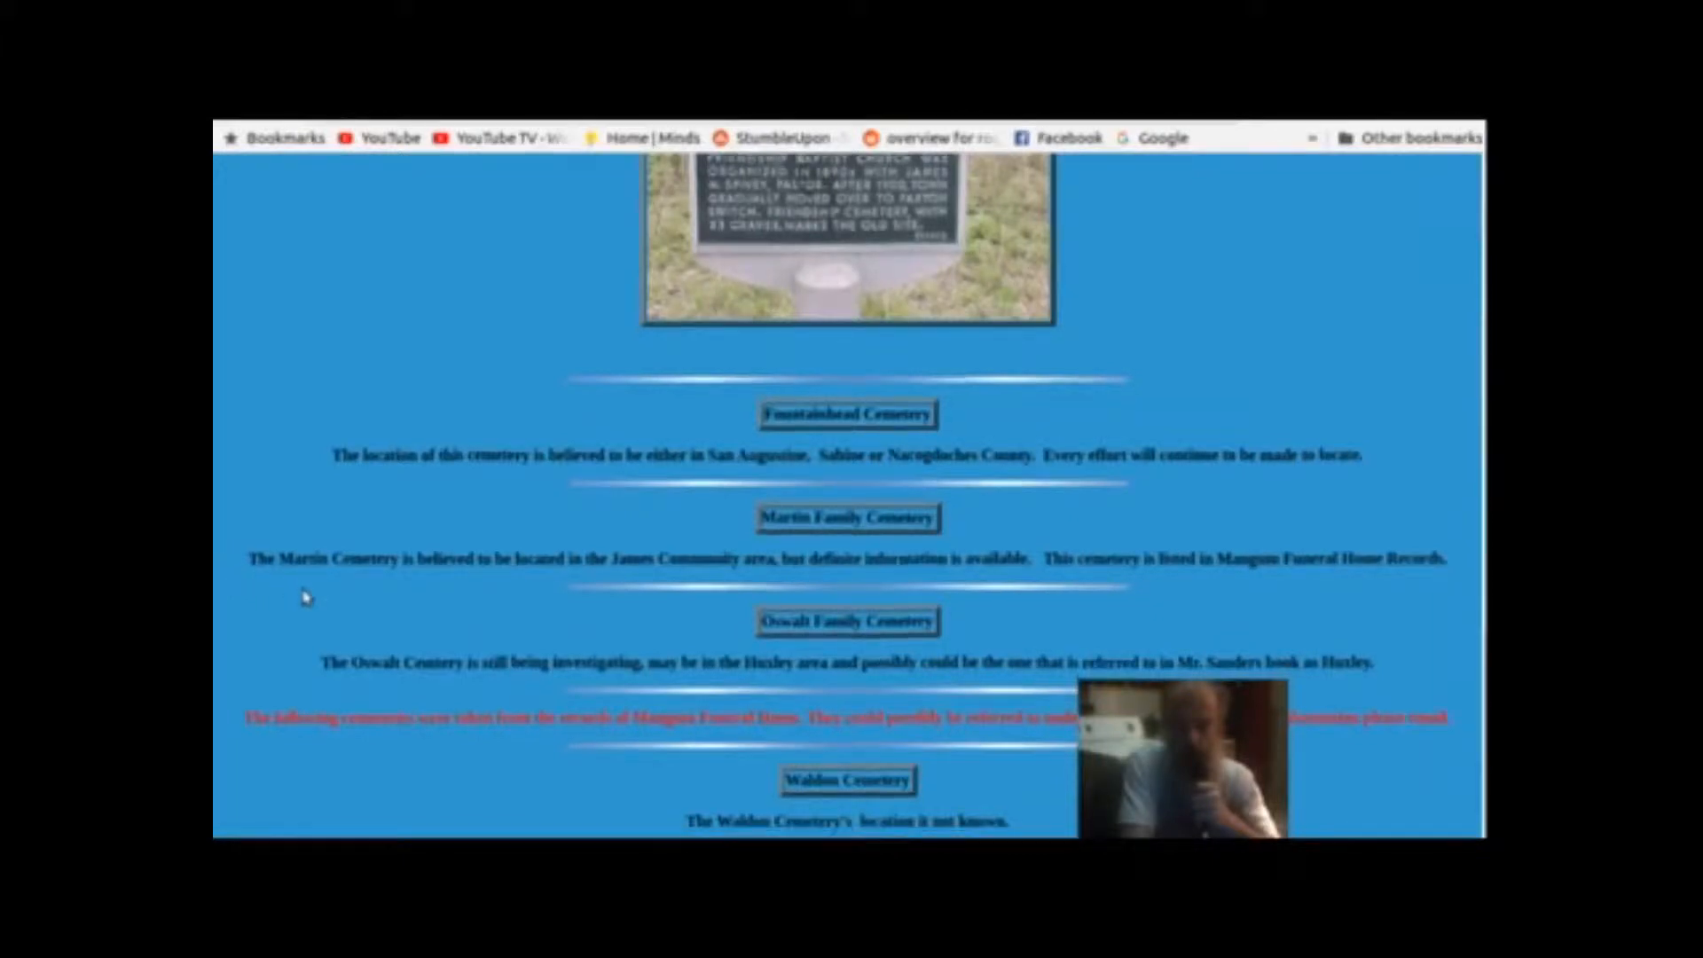
{"action": "scroll", "scroll_direction": "down", "scroll_amount": 3}
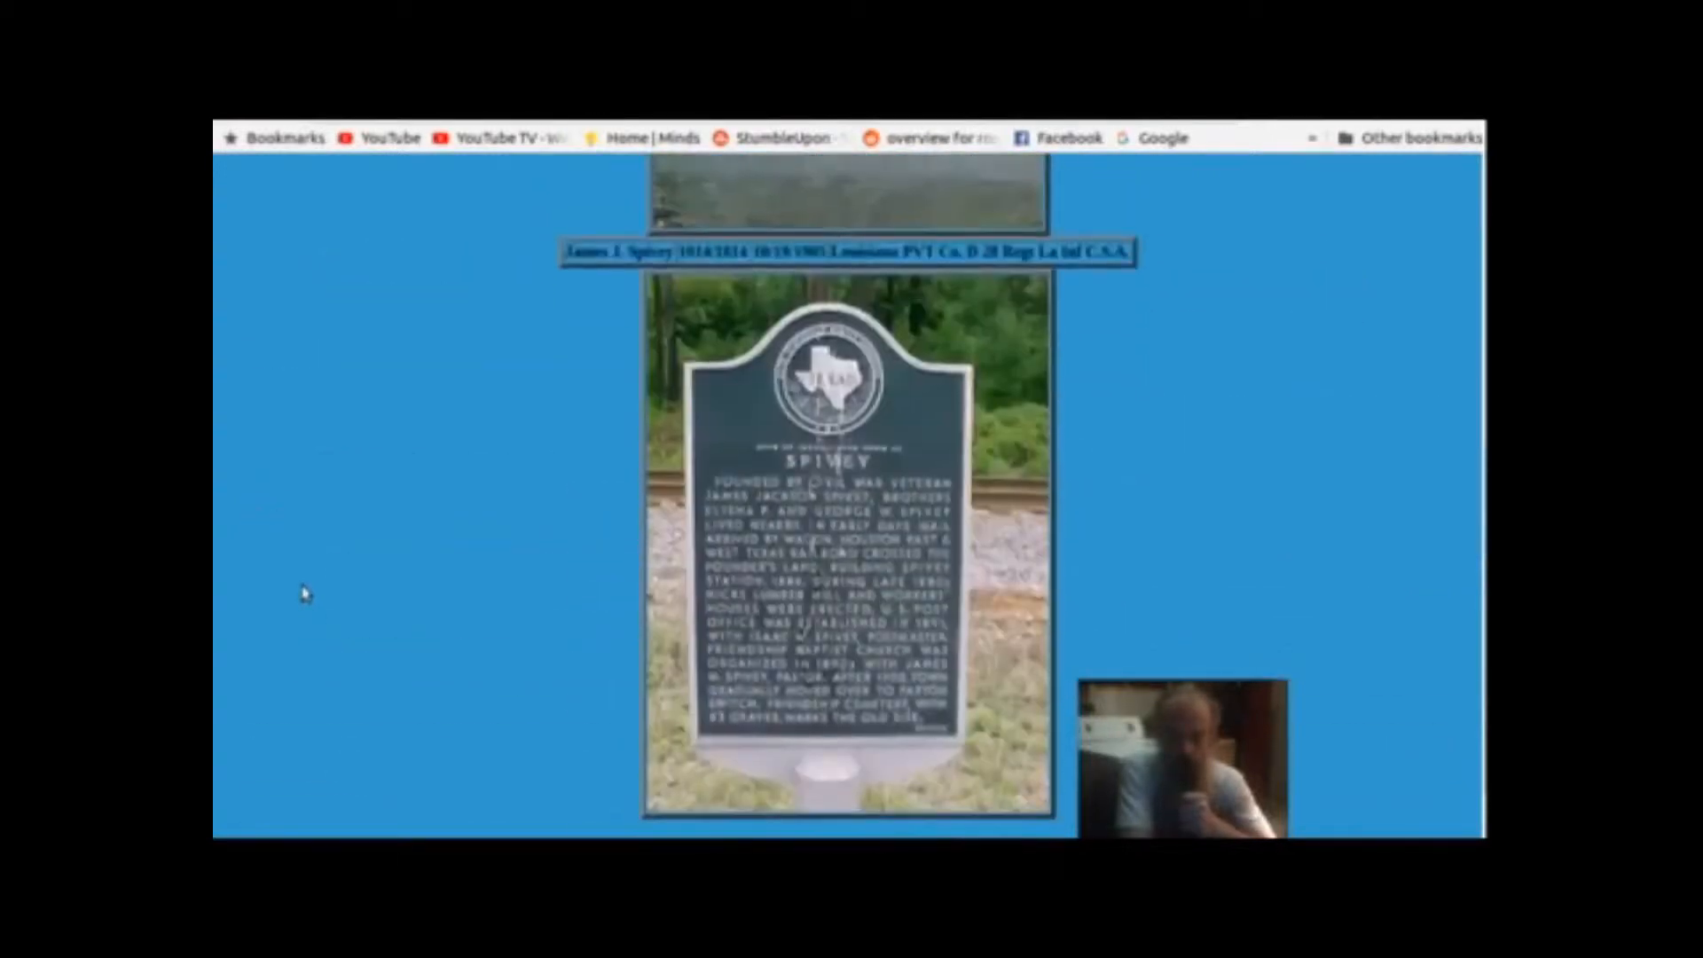
{"action": "scroll", "scroll_direction": "down", "scroll_amount": 3}
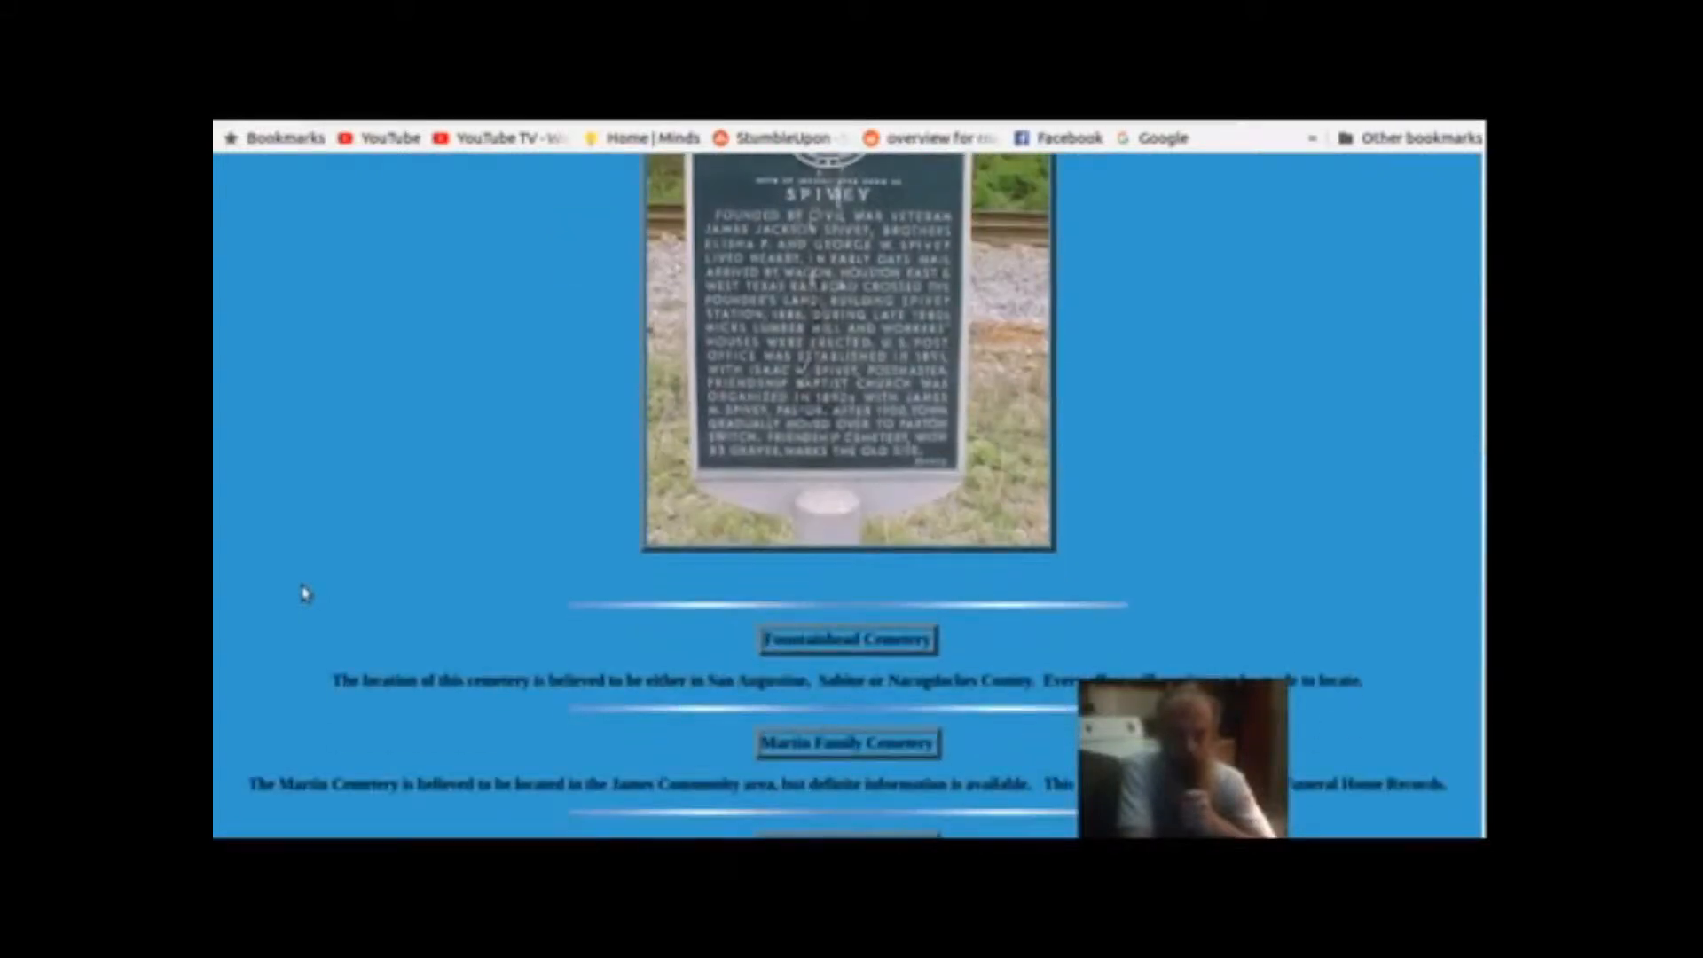
{"action": "scroll", "scroll_direction": "up", "scroll_amount": 3}
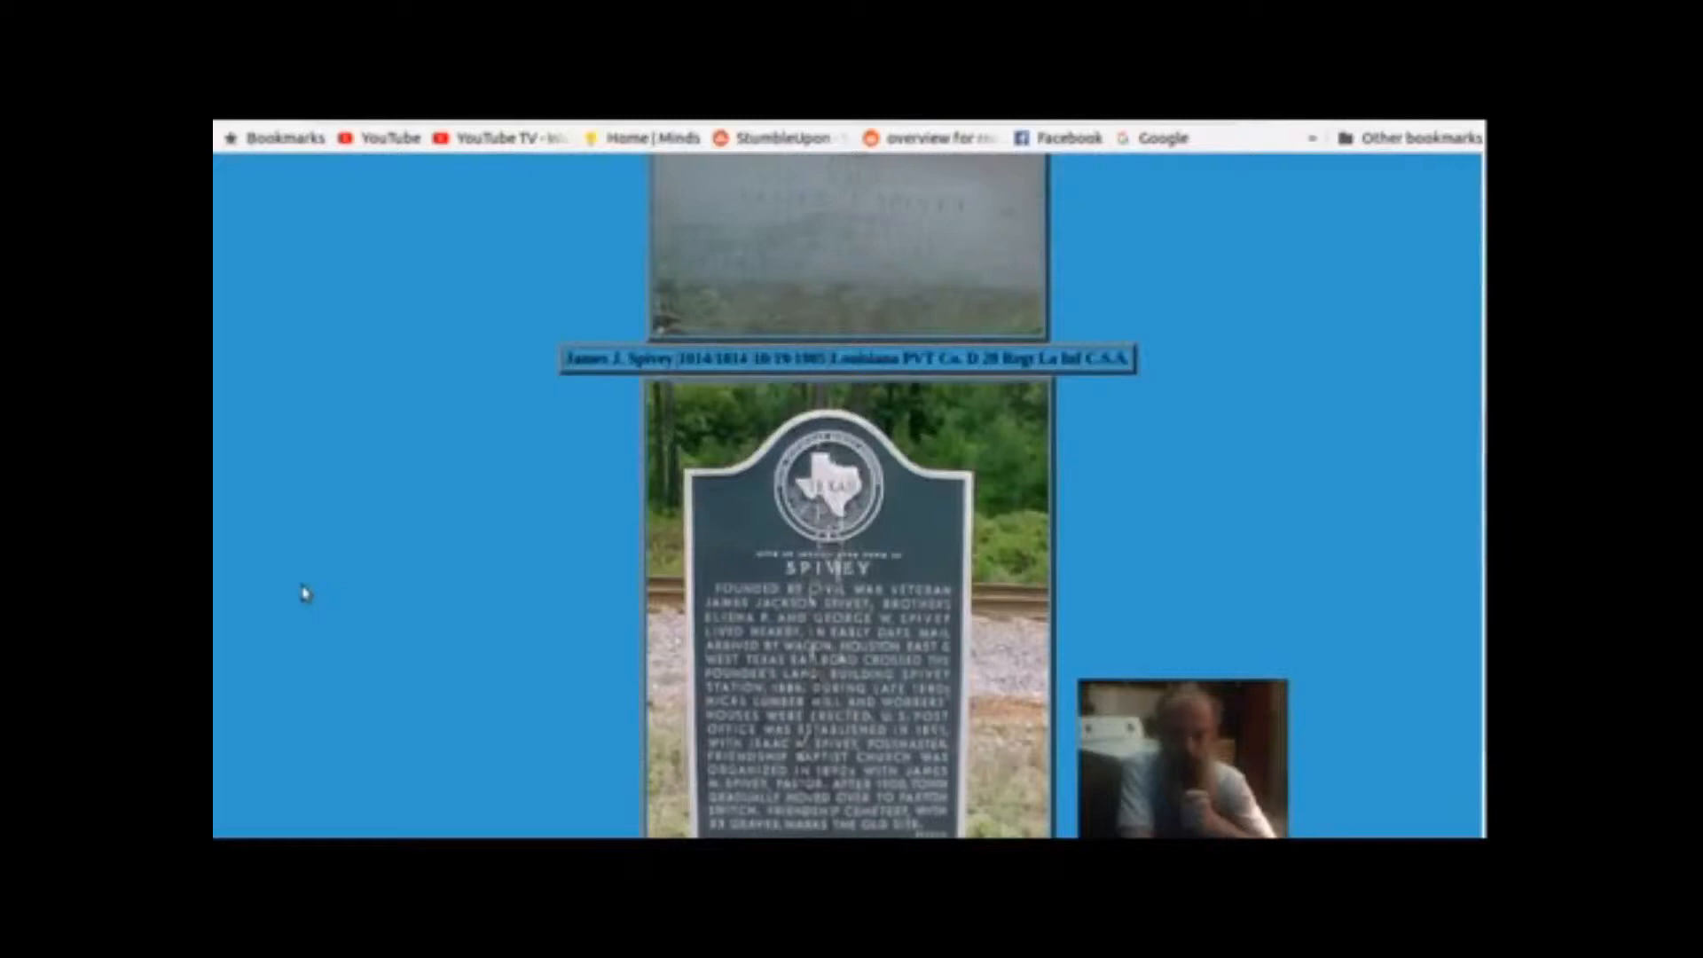
{"action": "scroll", "scroll_direction": "down", "scroll_amount": 3}
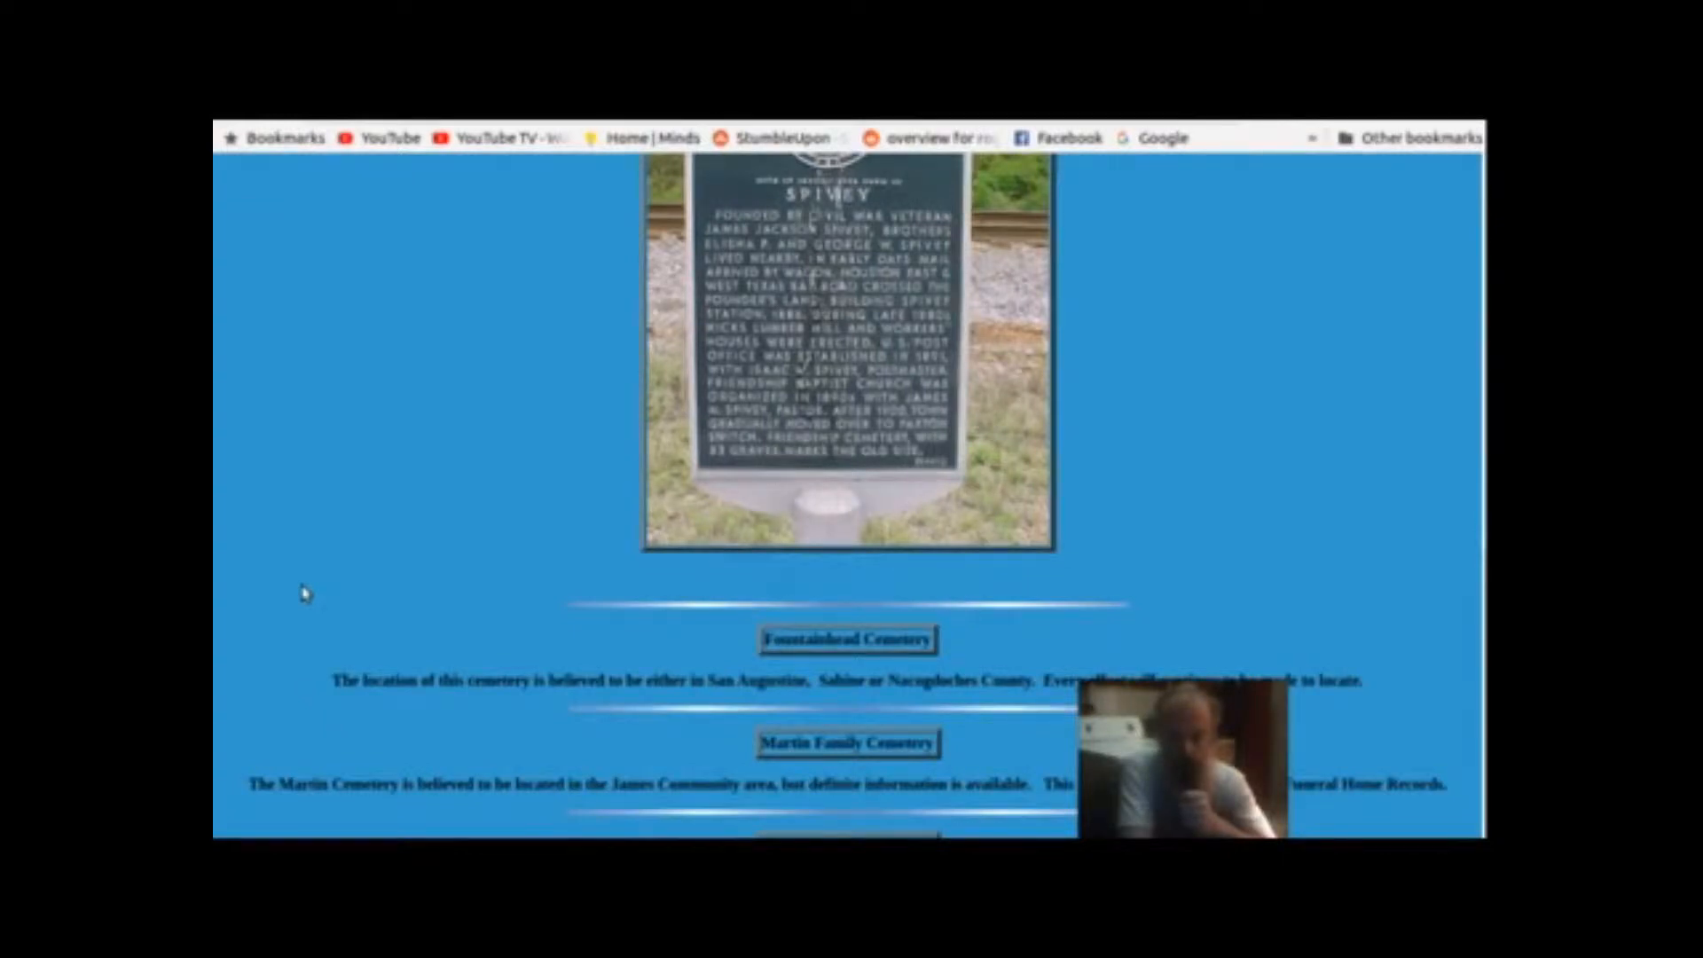
{"action": "scroll", "scroll_direction": "down", "scroll_amount": 3}
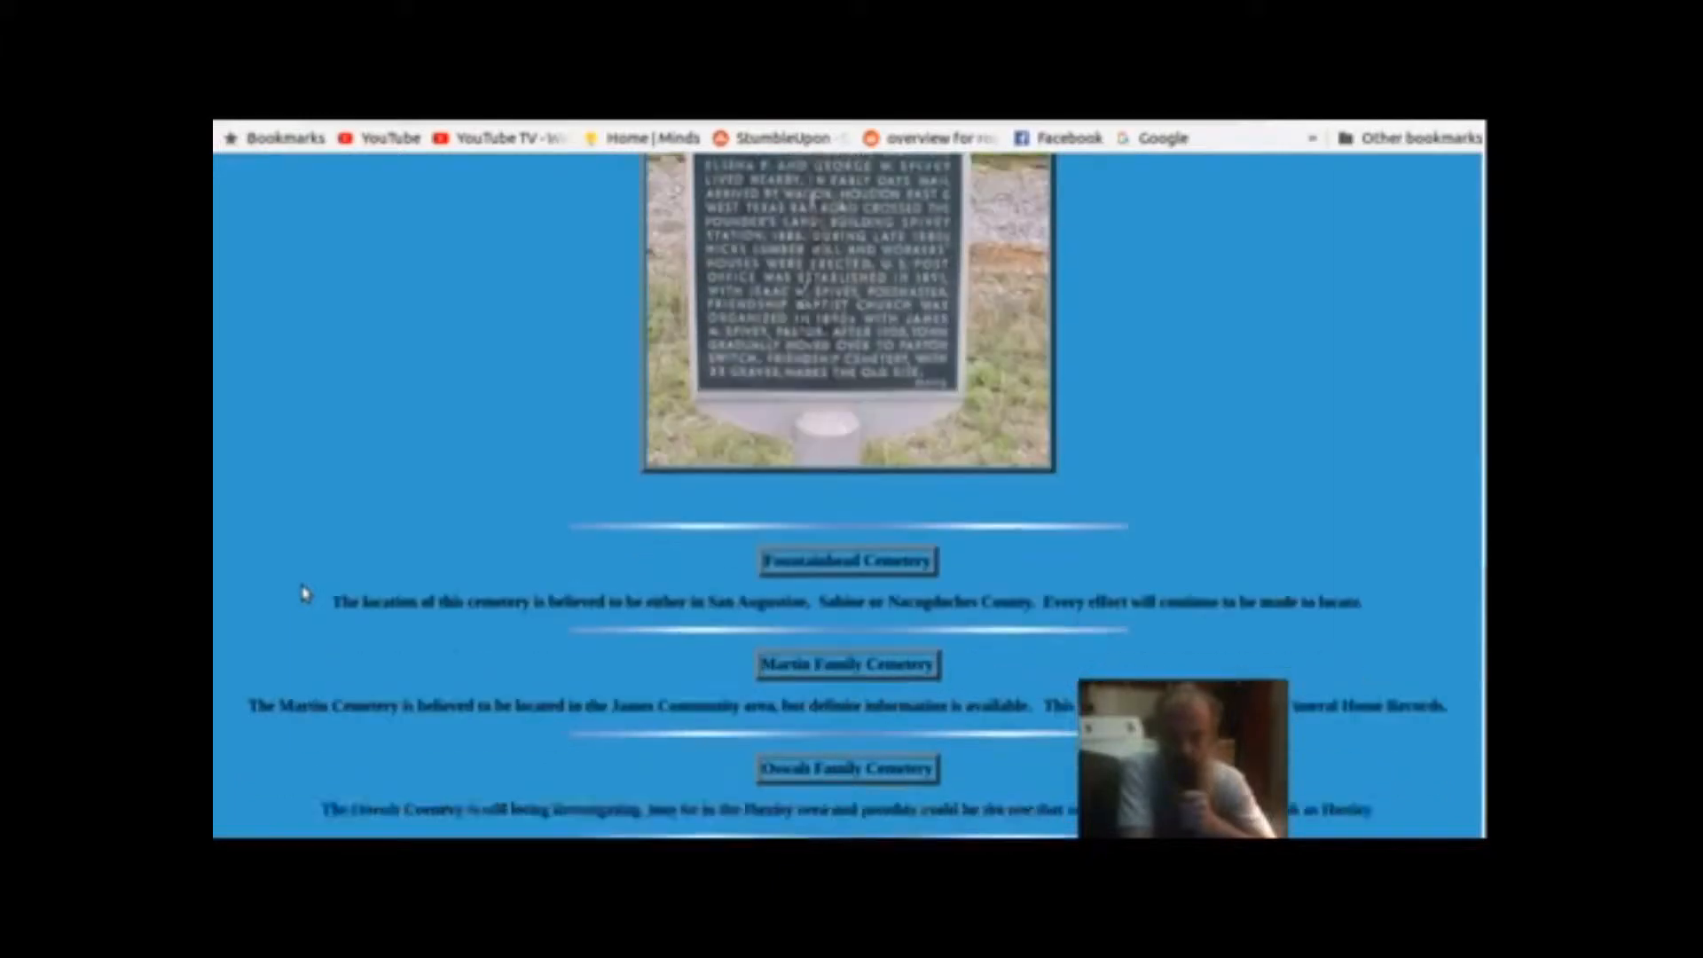
{"action": "scroll", "scroll_direction": "down", "scroll_amount": 3}
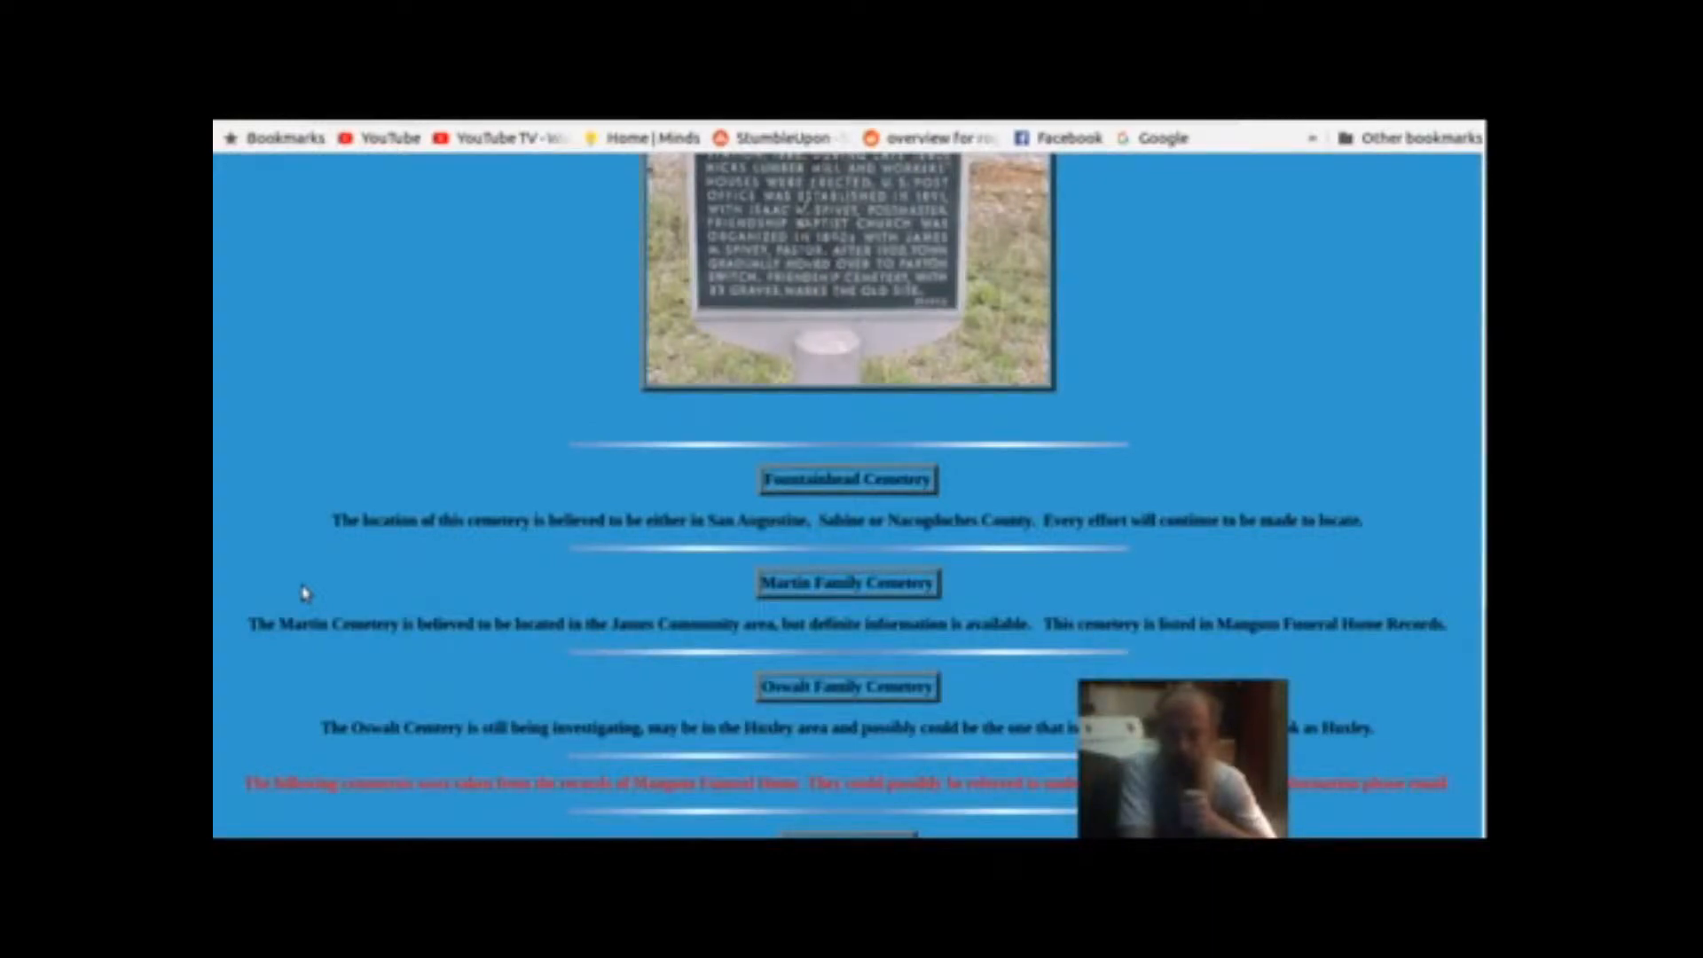
{"action": "scroll", "scroll_direction": "up", "scroll_amount": 3}
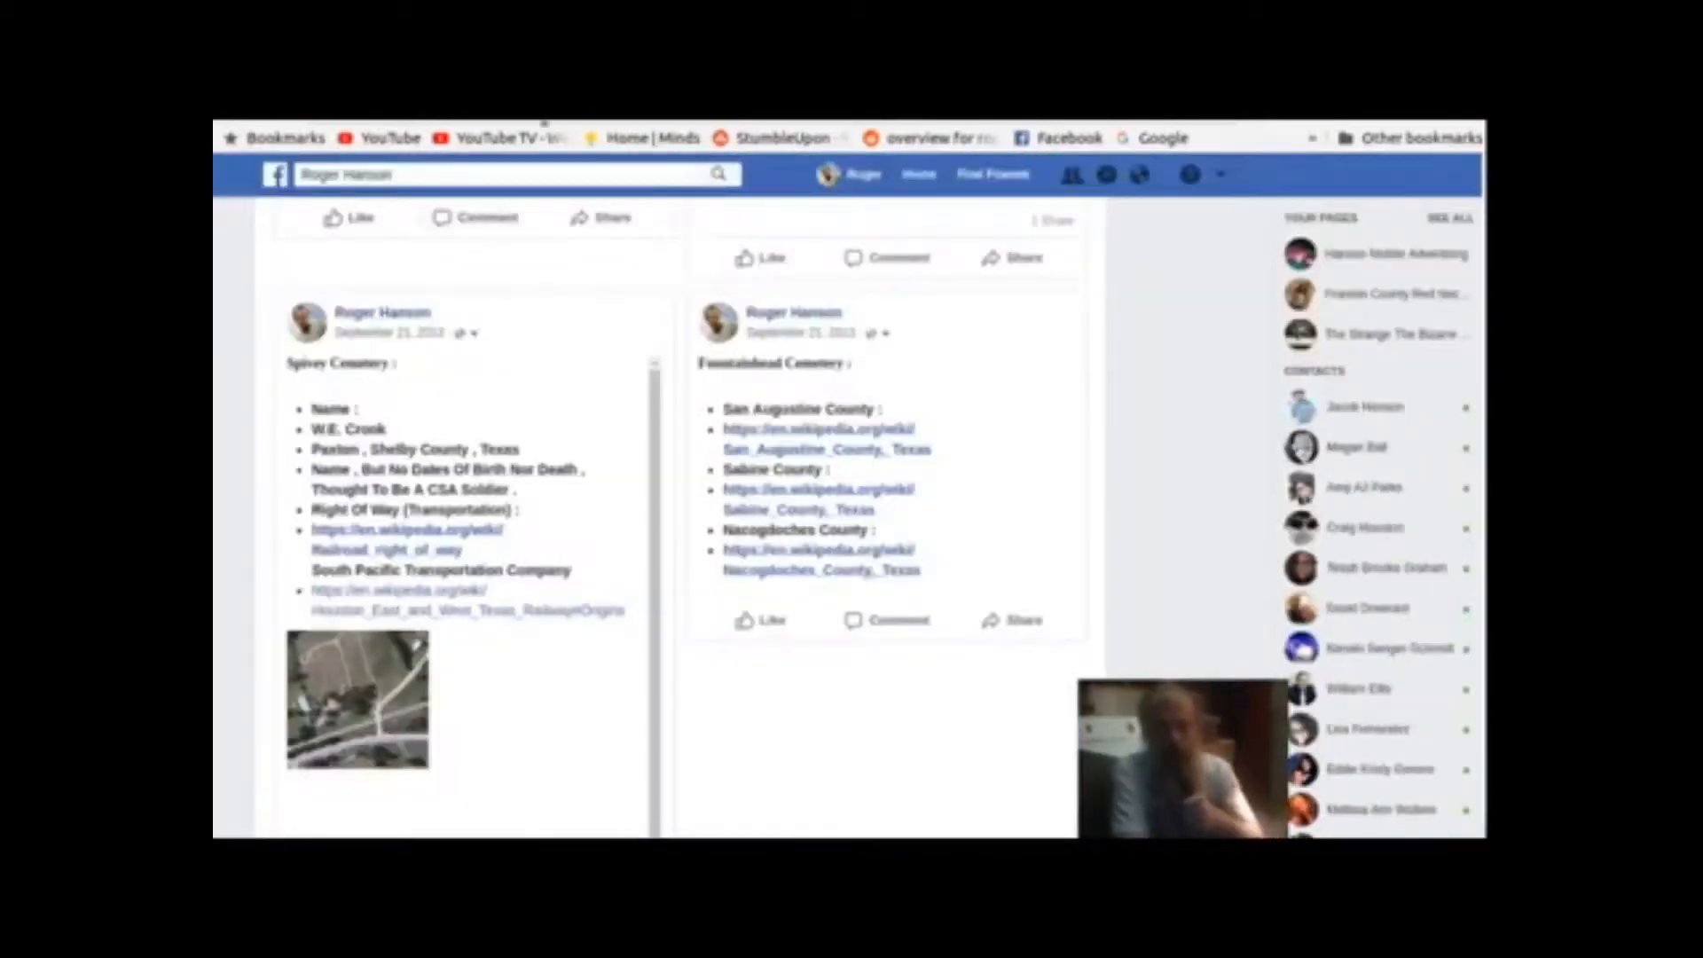
Follow the Railroad_right_of_way link to Wikipedia's right-of-way article.
{"action": "left_click", "coordinate": [341, 362]}
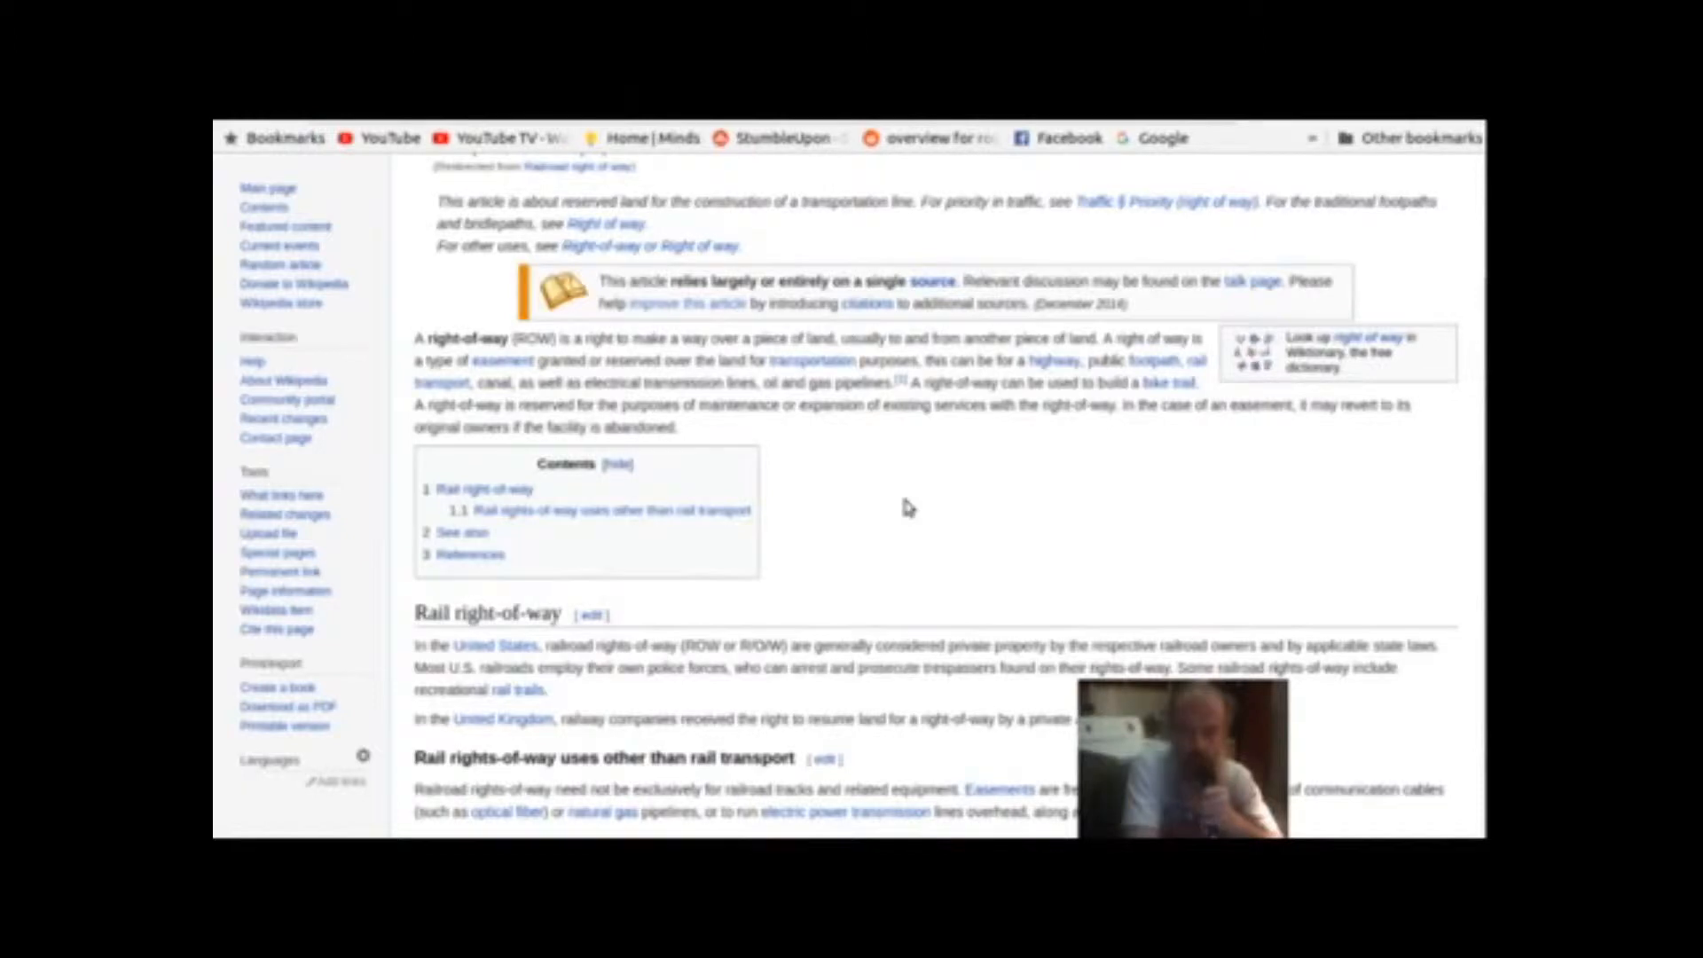
{"action": "mouse_move", "coordinate": [889, 509]}
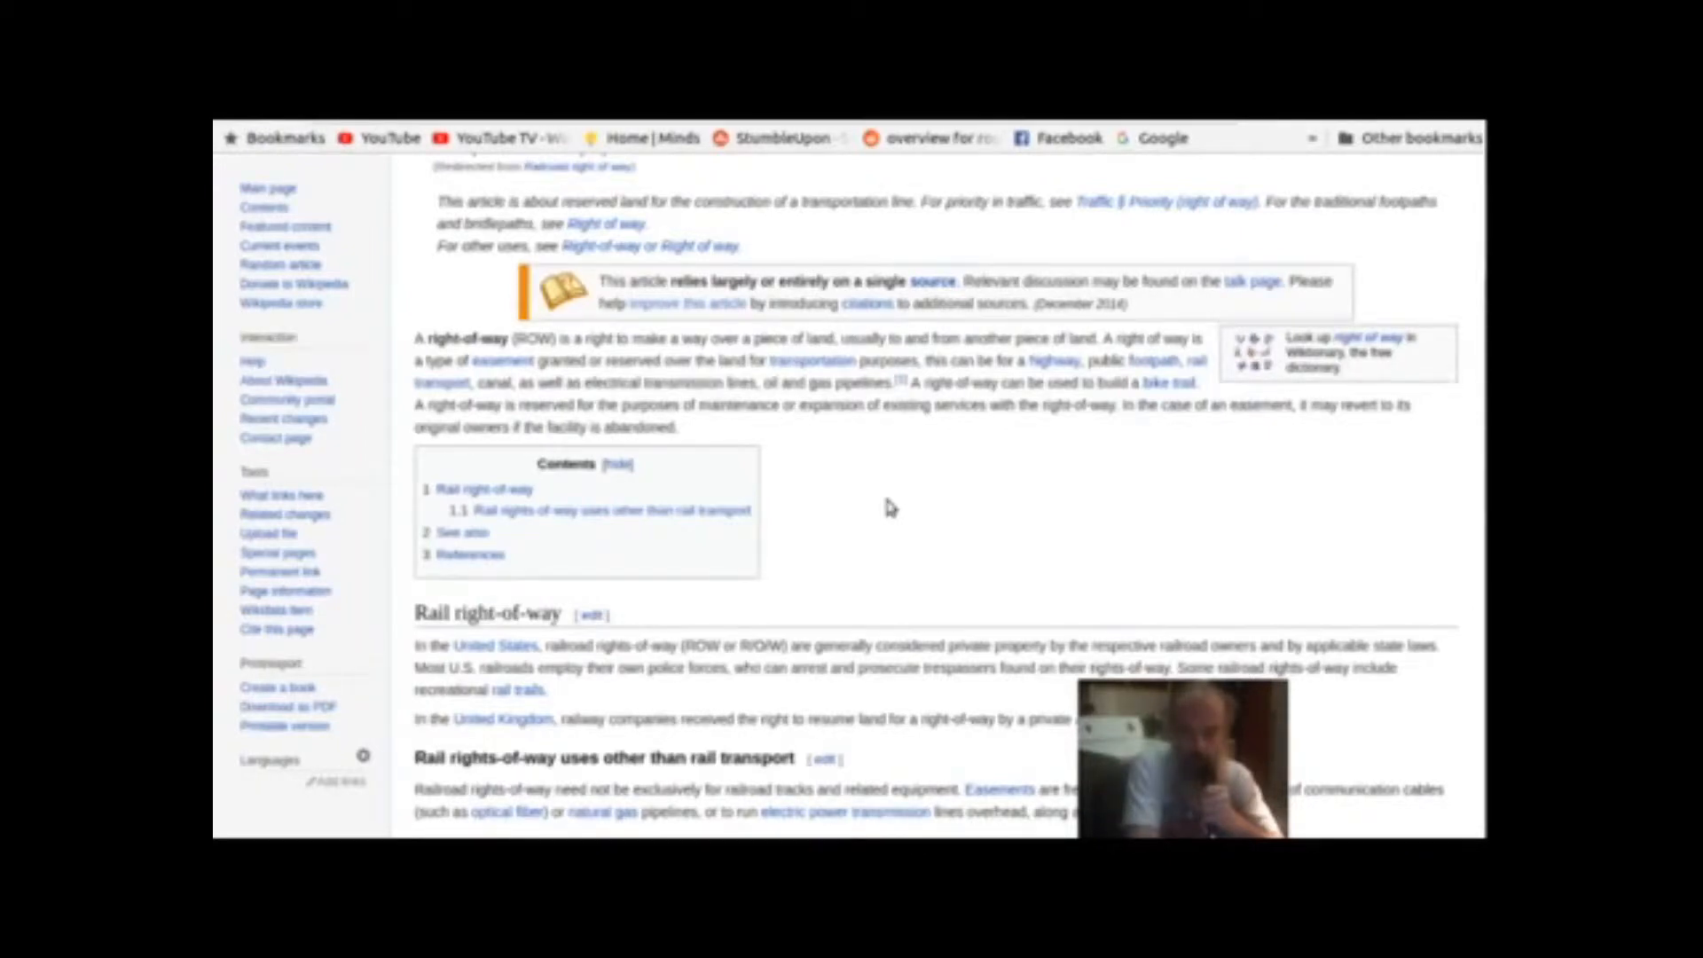
{"action": "mouse_move", "coordinate": [829, 465]}
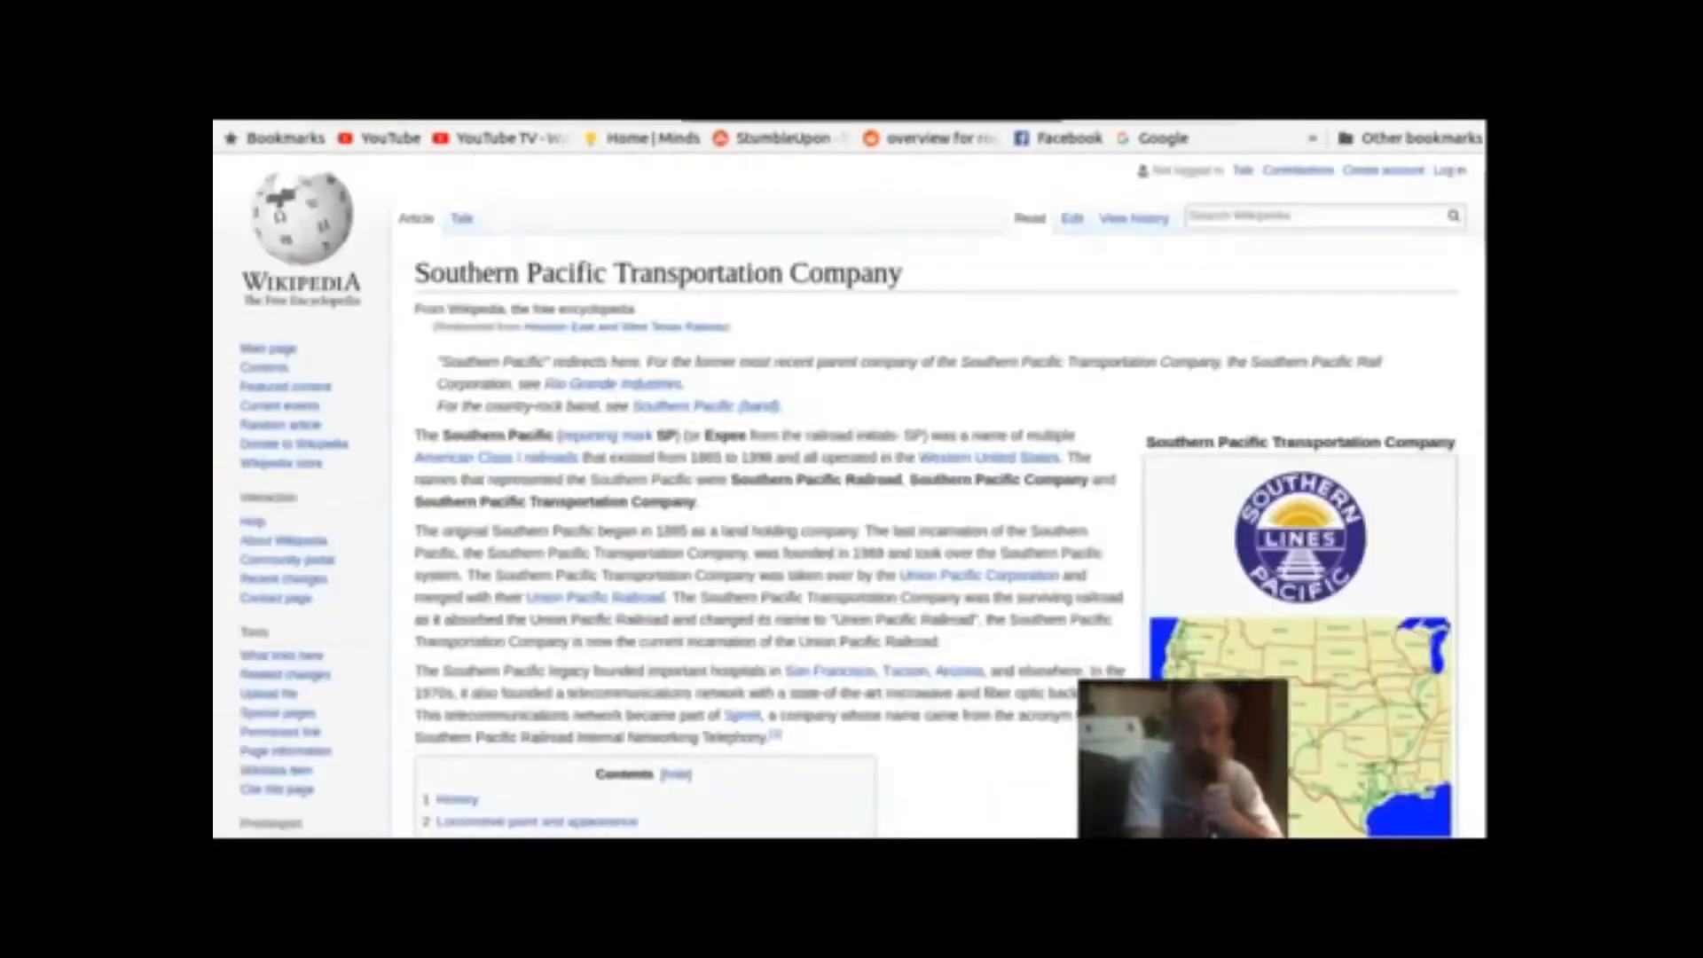
{"action": "mouse_move", "coordinate": [957, 229]}
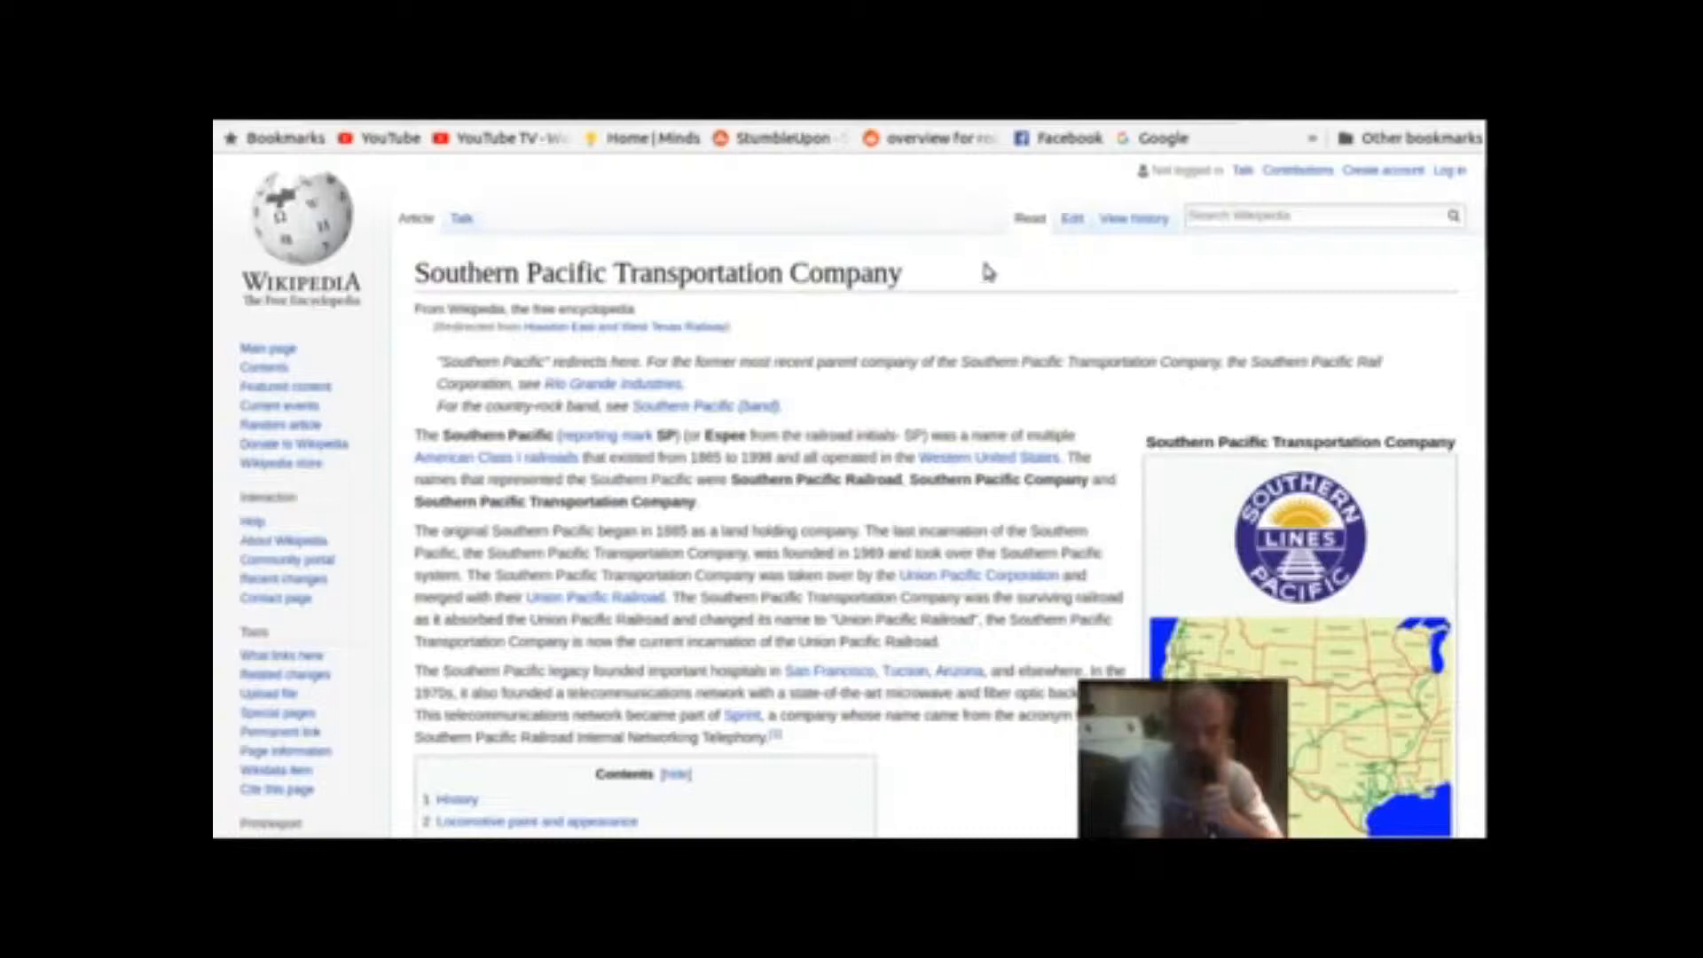
{"action": "mouse_move", "coordinate": [971, 336]}
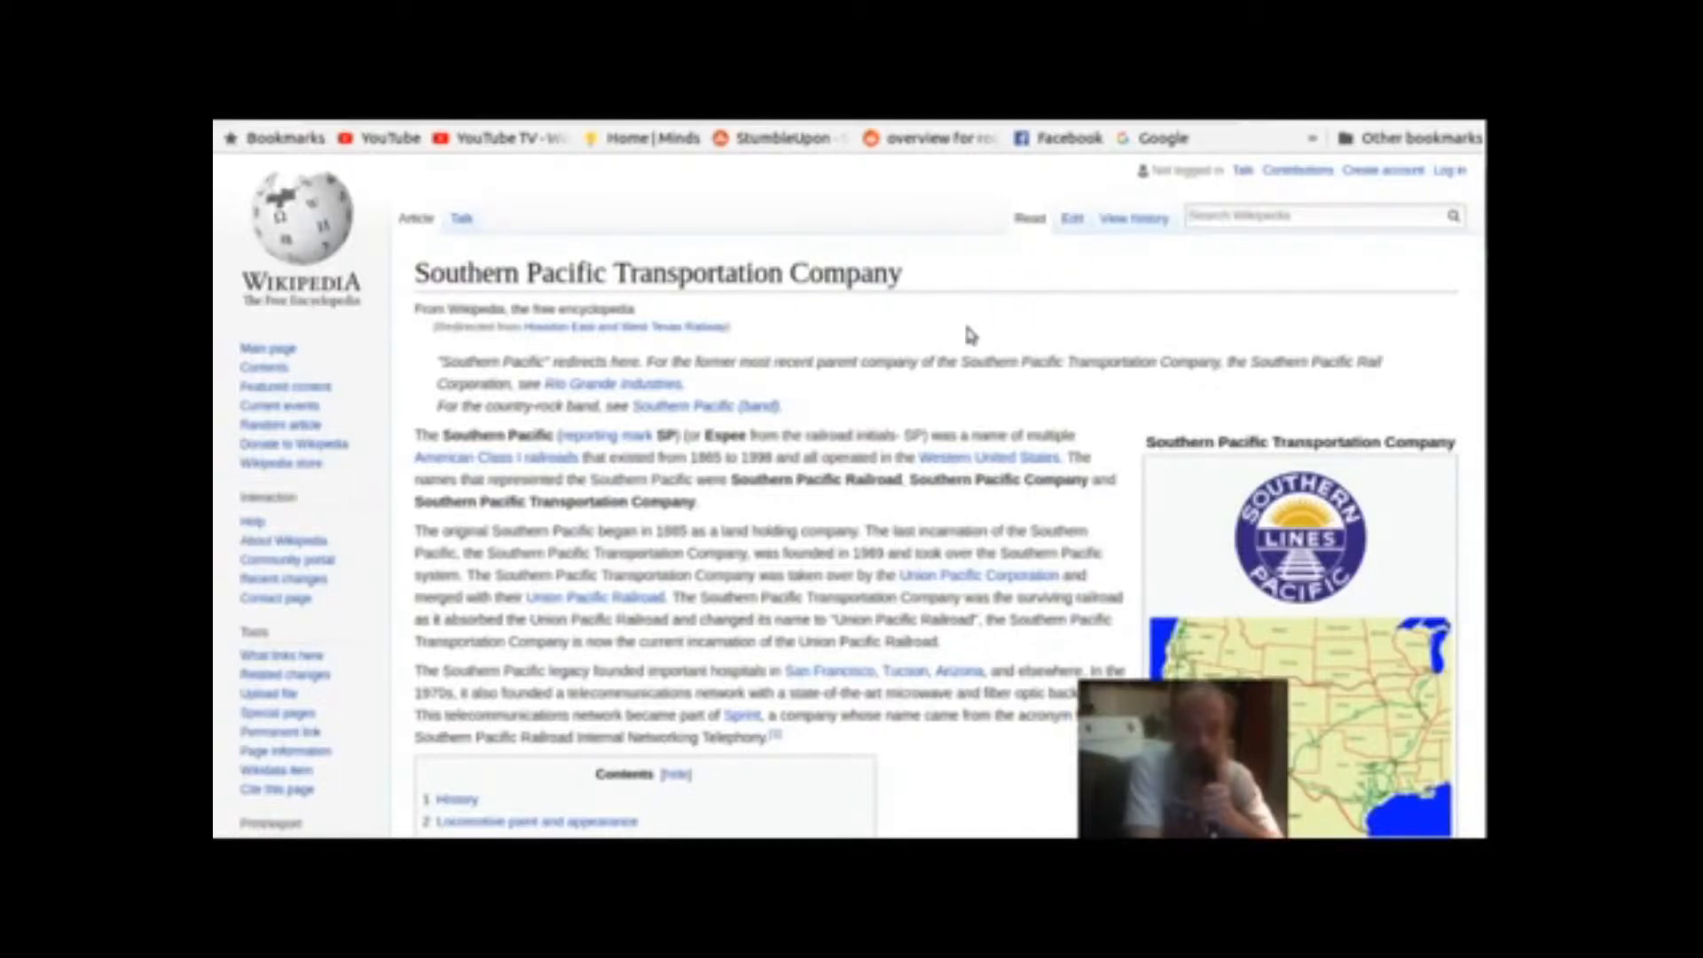
{"action": "mouse_move", "coordinate": [958, 422]}
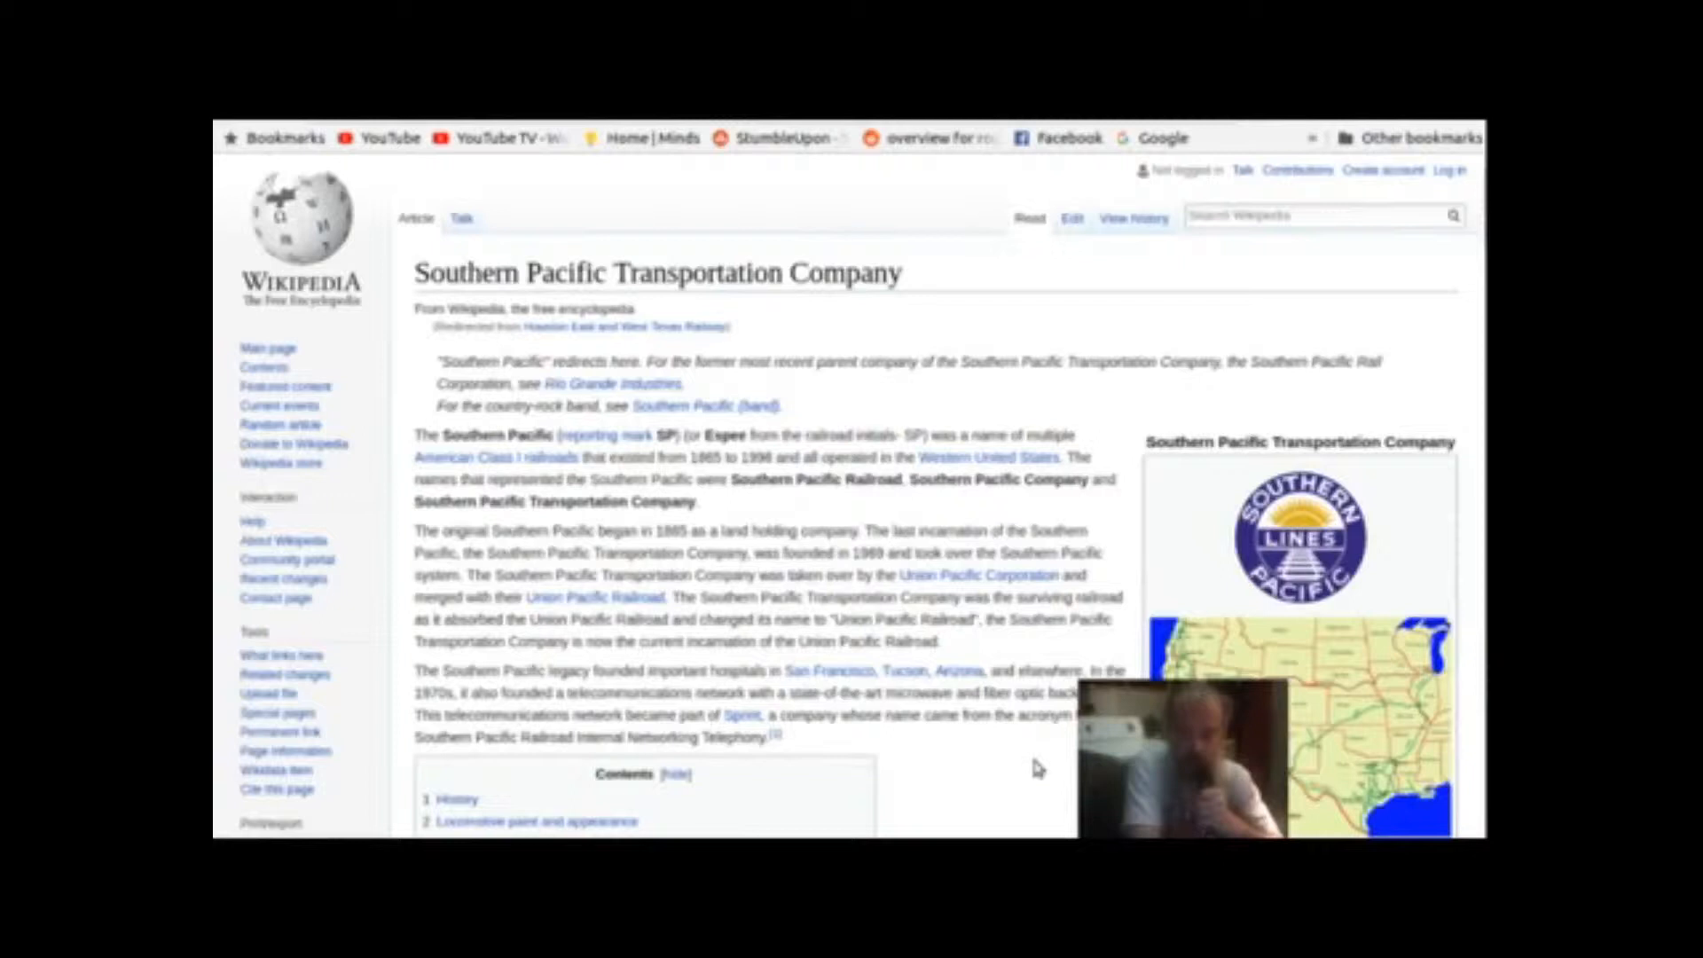
{"action": "mouse_move", "coordinate": [999, 767]}
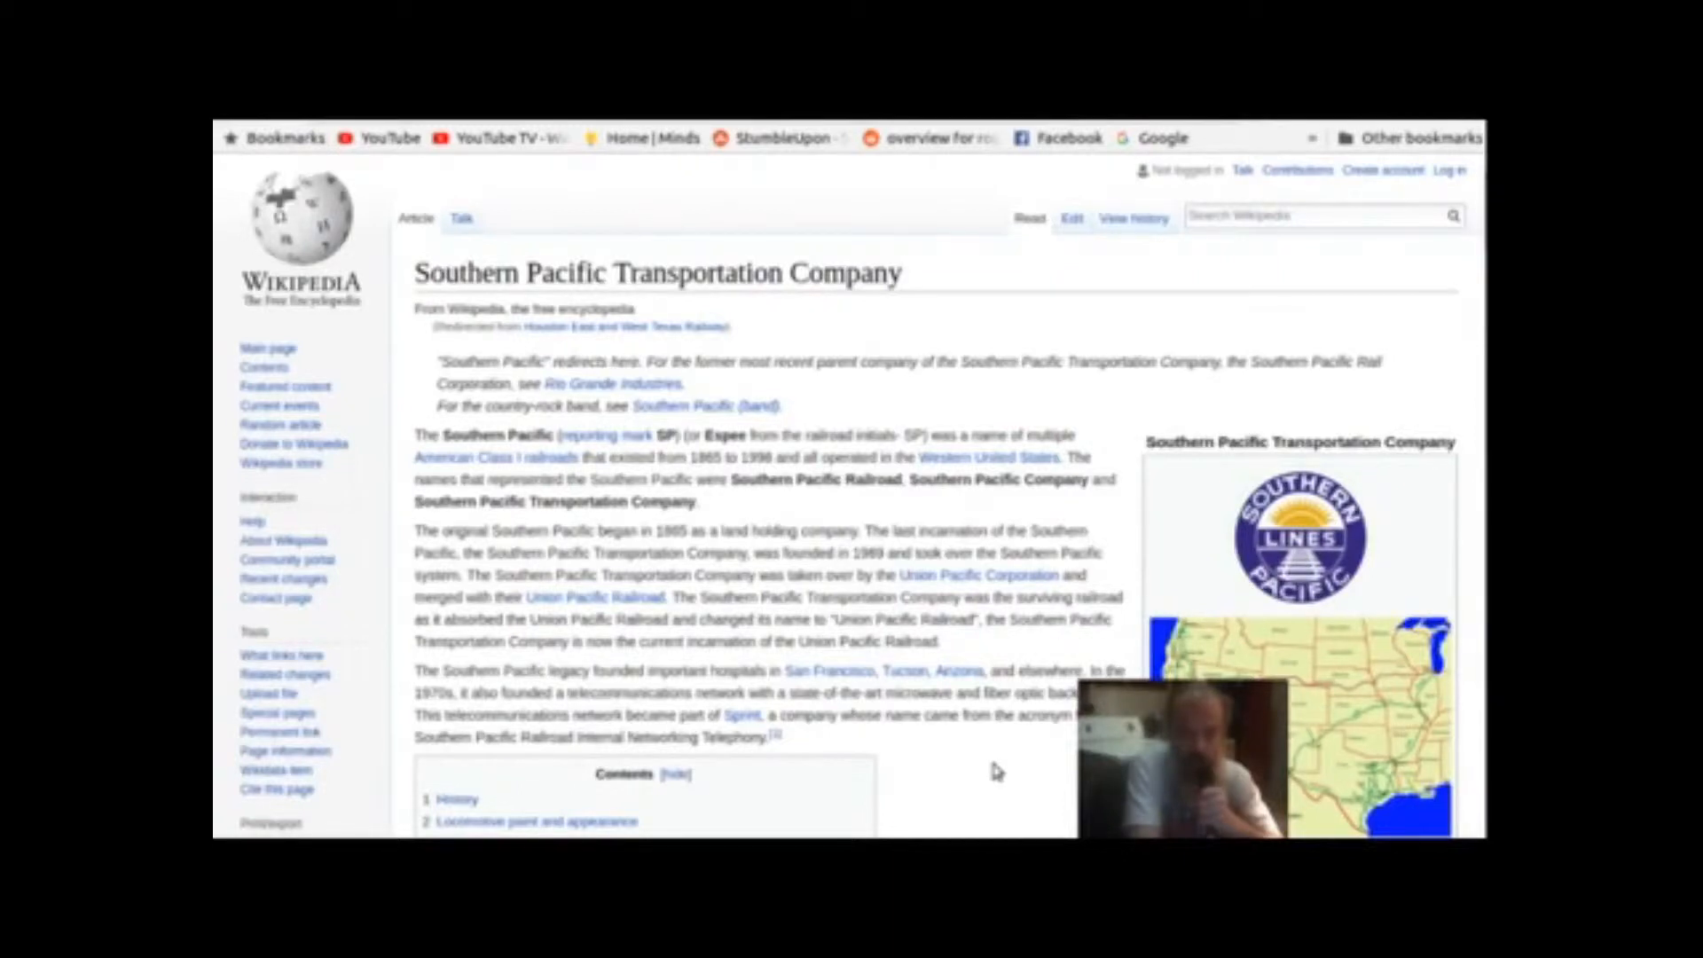
{"action": "scroll", "scroll_direction": "down", "scroll_amount": 3}
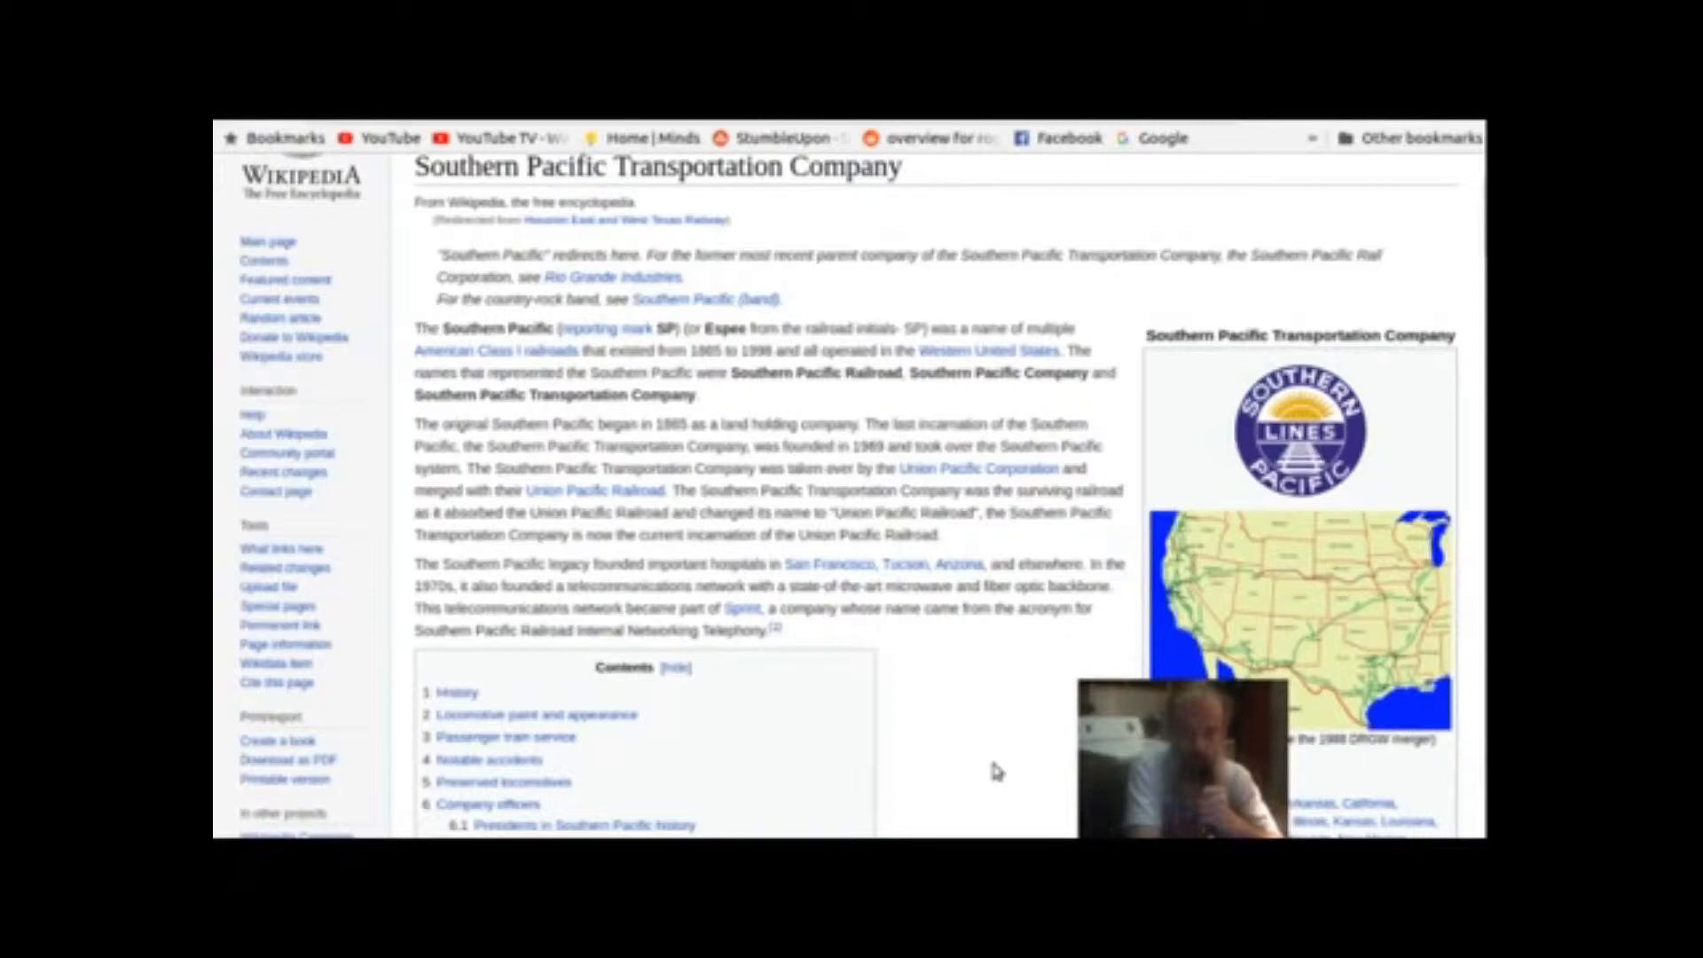
{"action": "scroll", "scroll_direction": "down", "scroll_amount": 3}
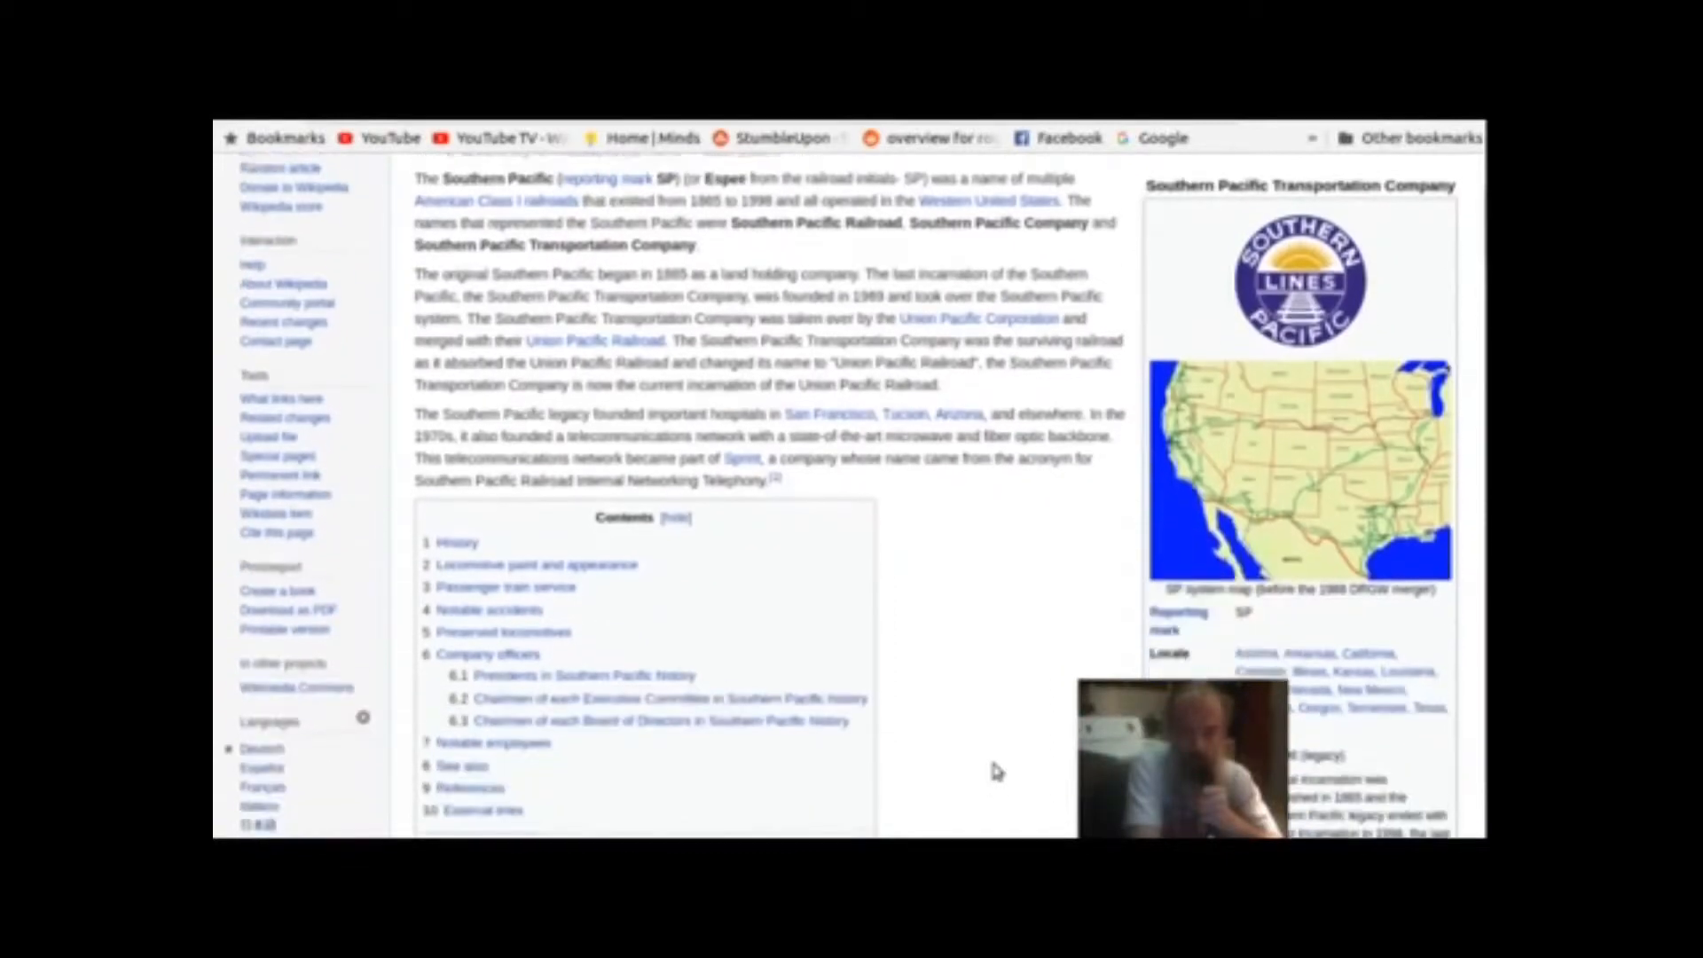
{"action": "scroll", "scroll_direction": "up", "scroll_amount": 3}
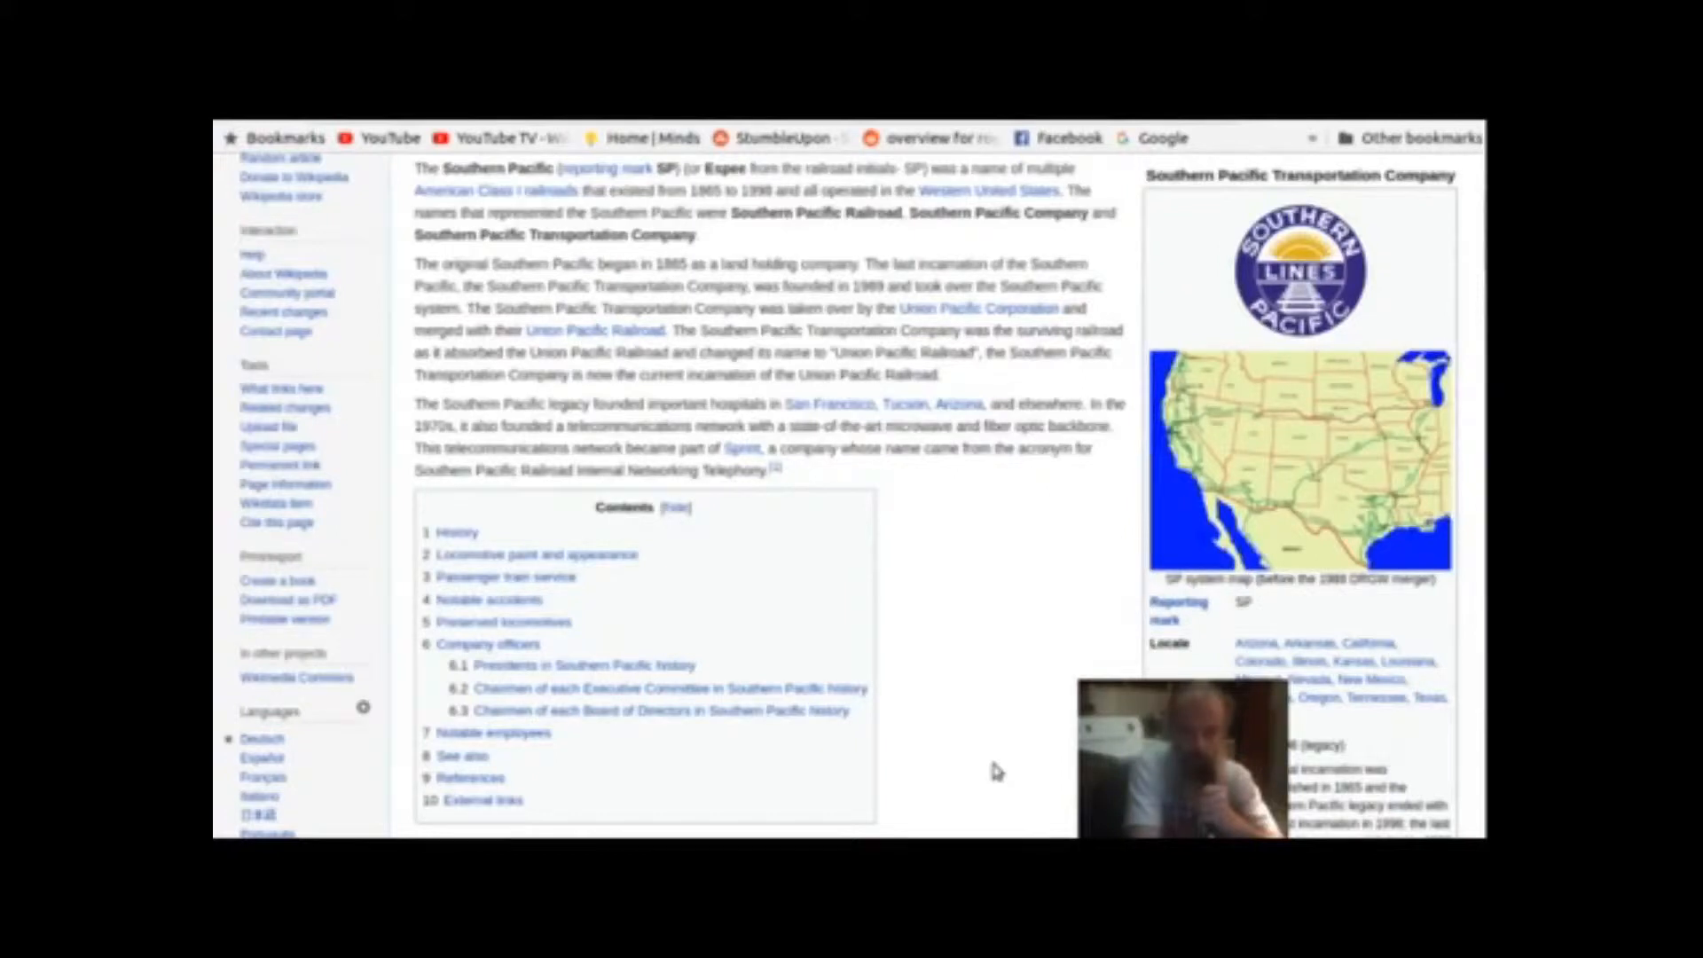
{"action": "scroll", "scroll_direction": "up", "scroll_amount": 3}
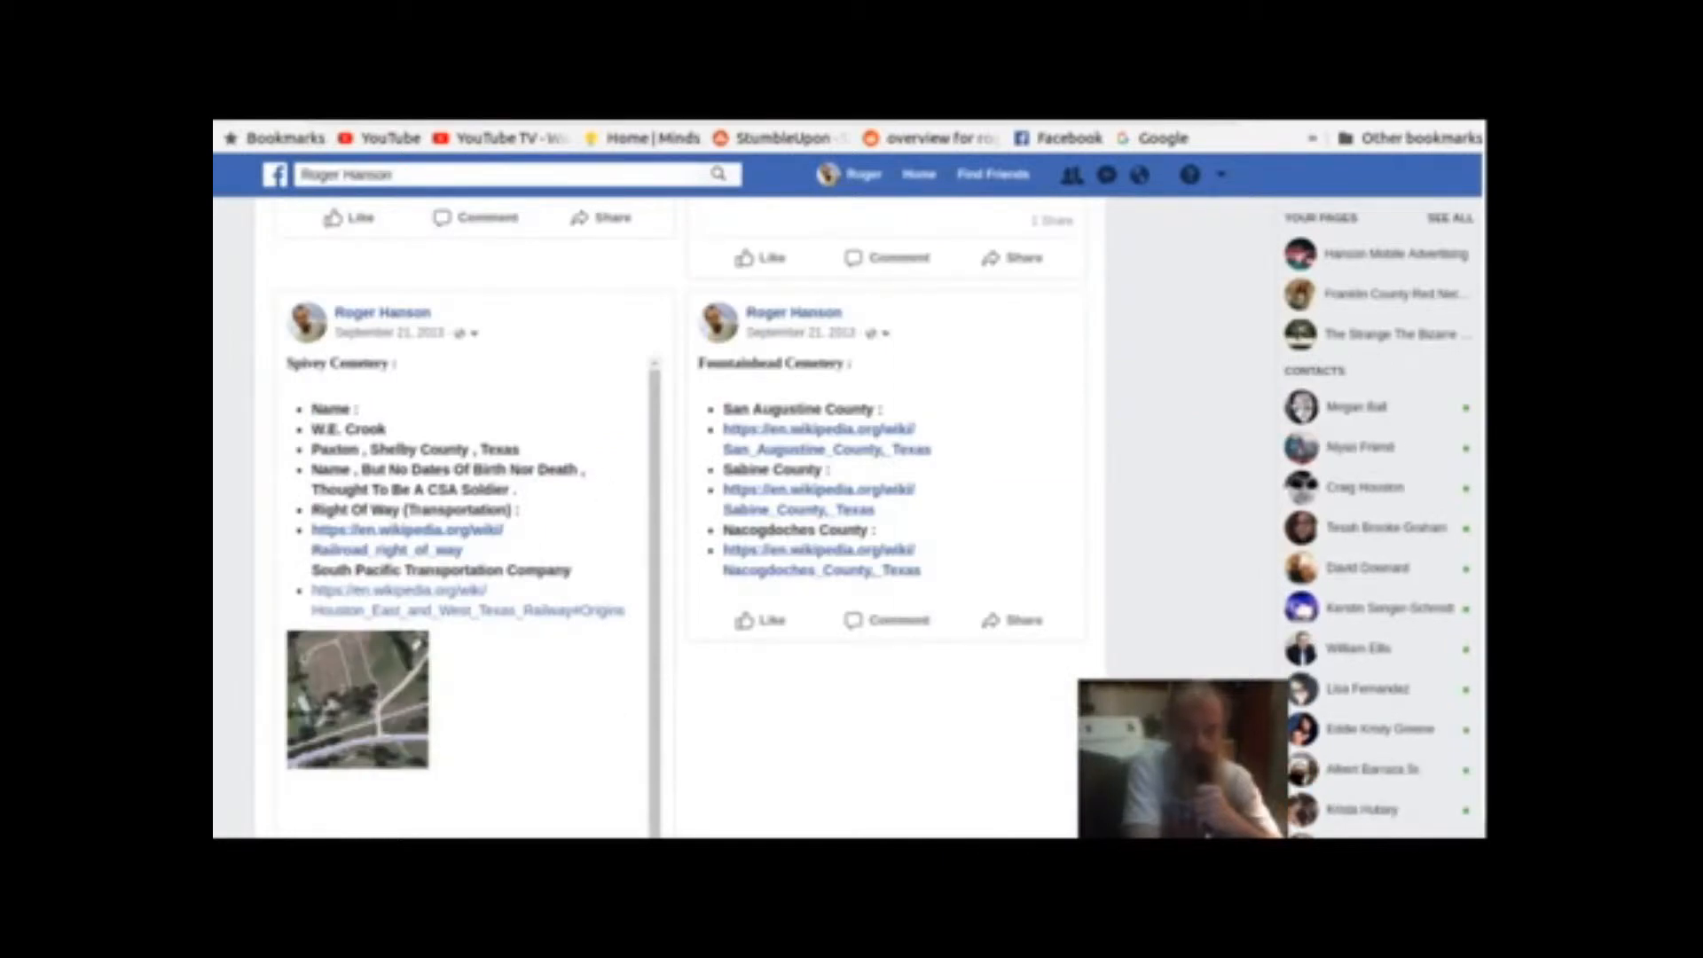
{"action": "scroll", "scroll_direction": "up", "scroll_amount": 3}
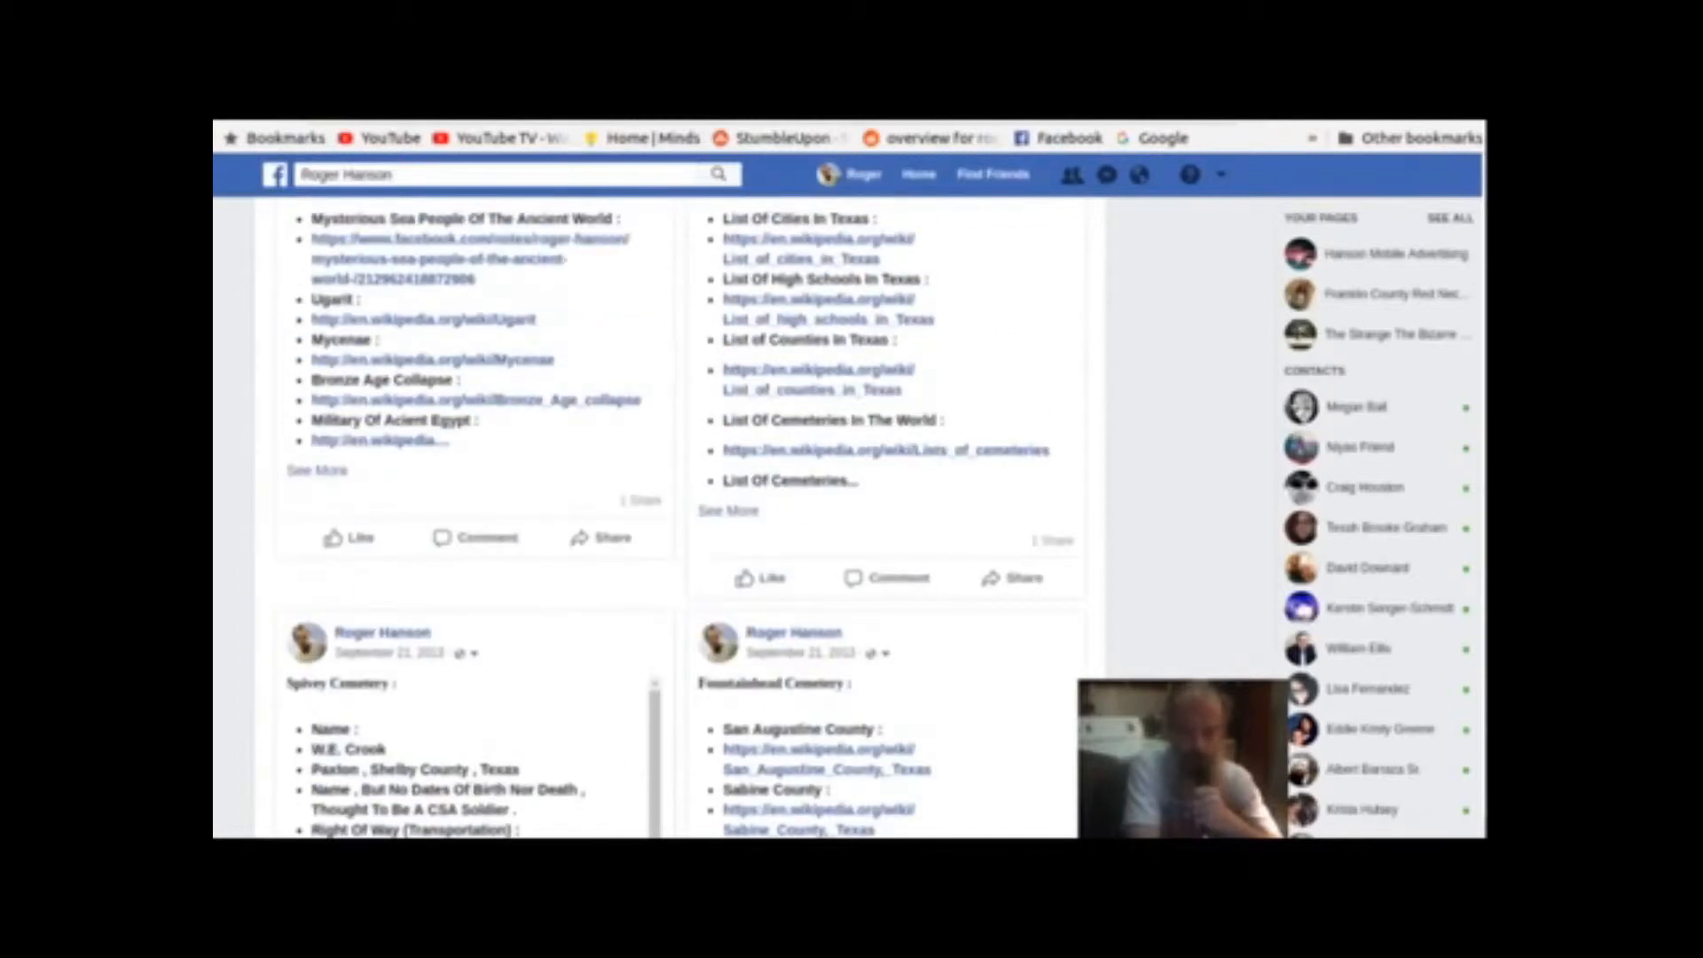
{"action": "scroll", "scroll_direction": "down", "scroll_amount": 3}
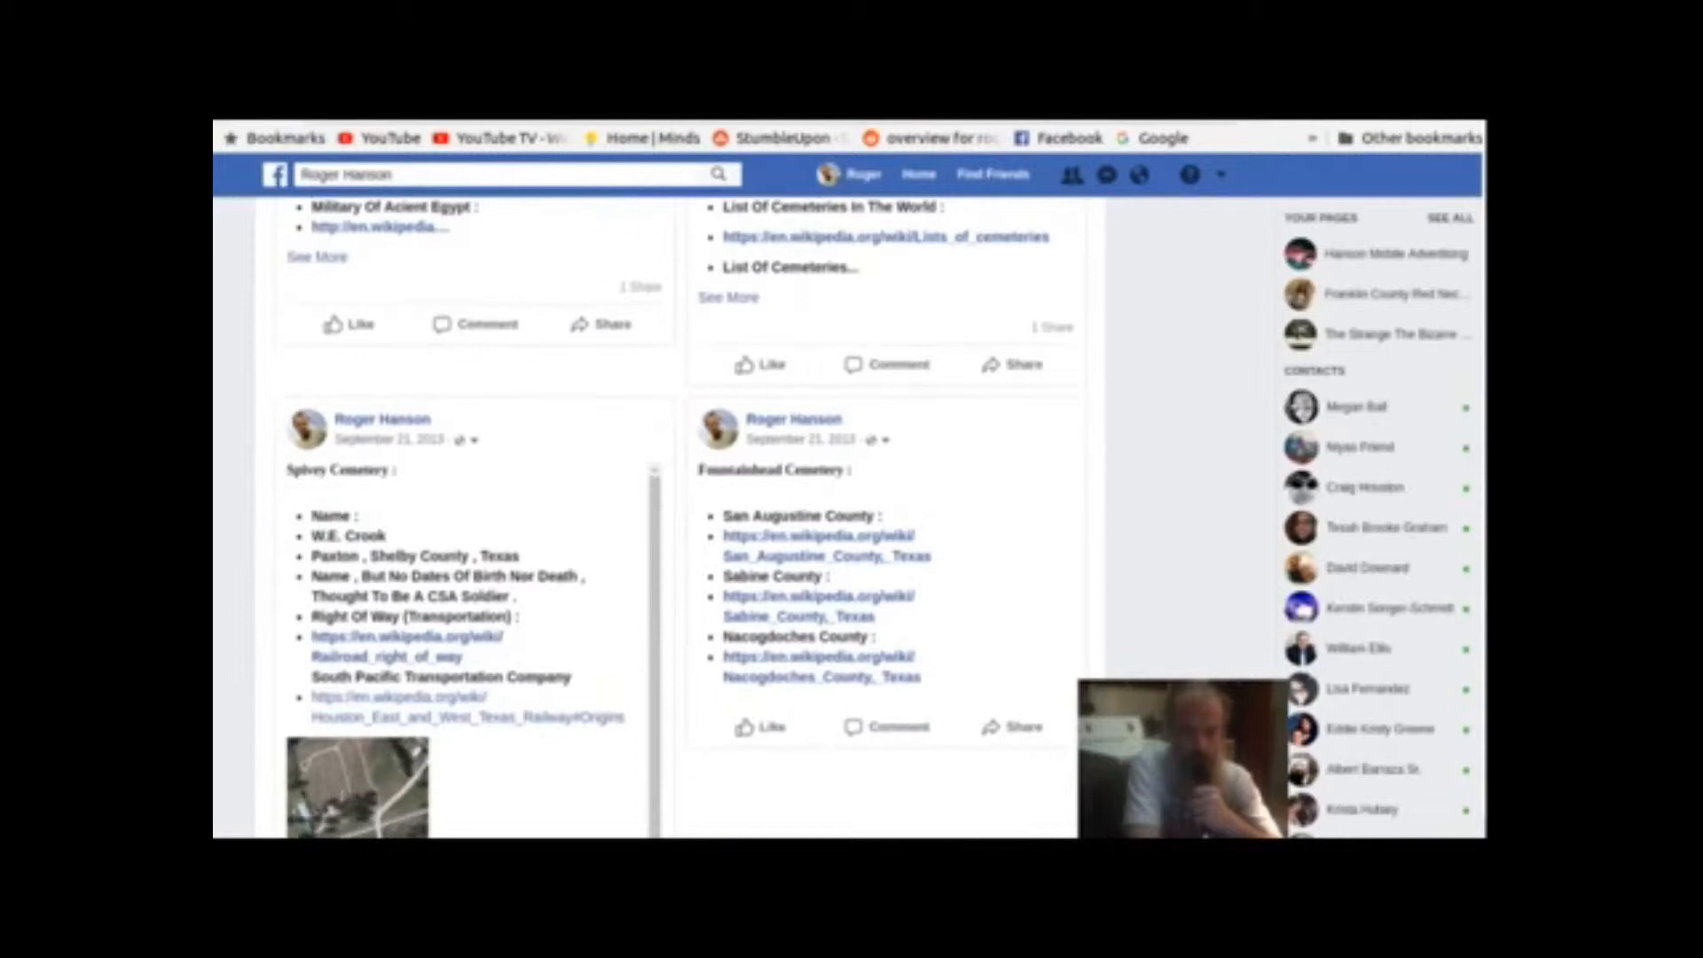